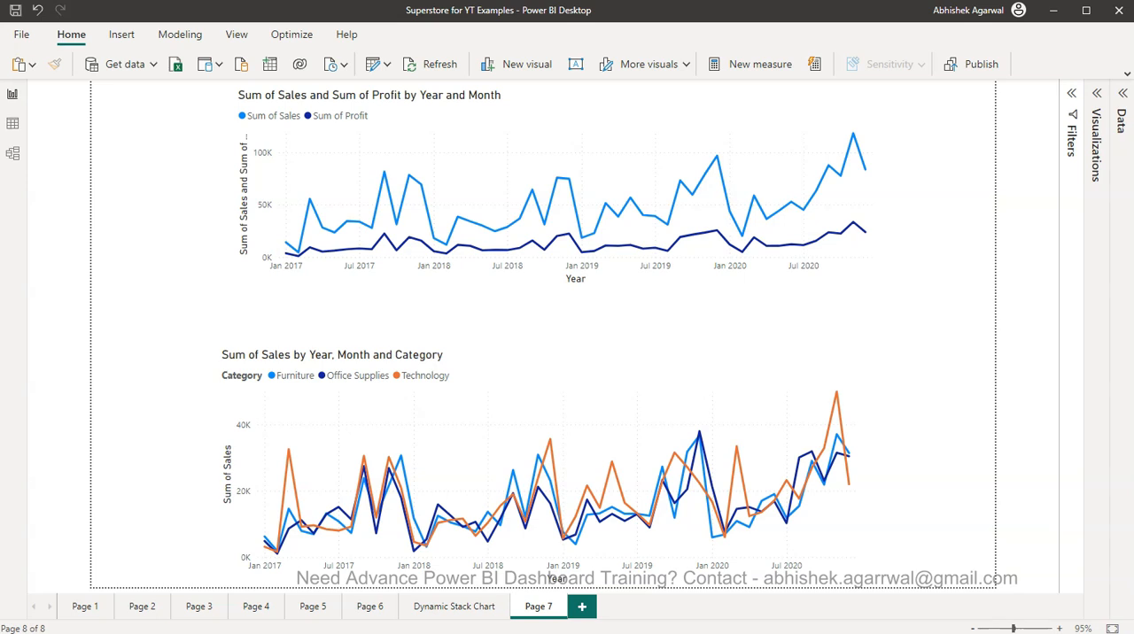
mouse_move(937, 198)
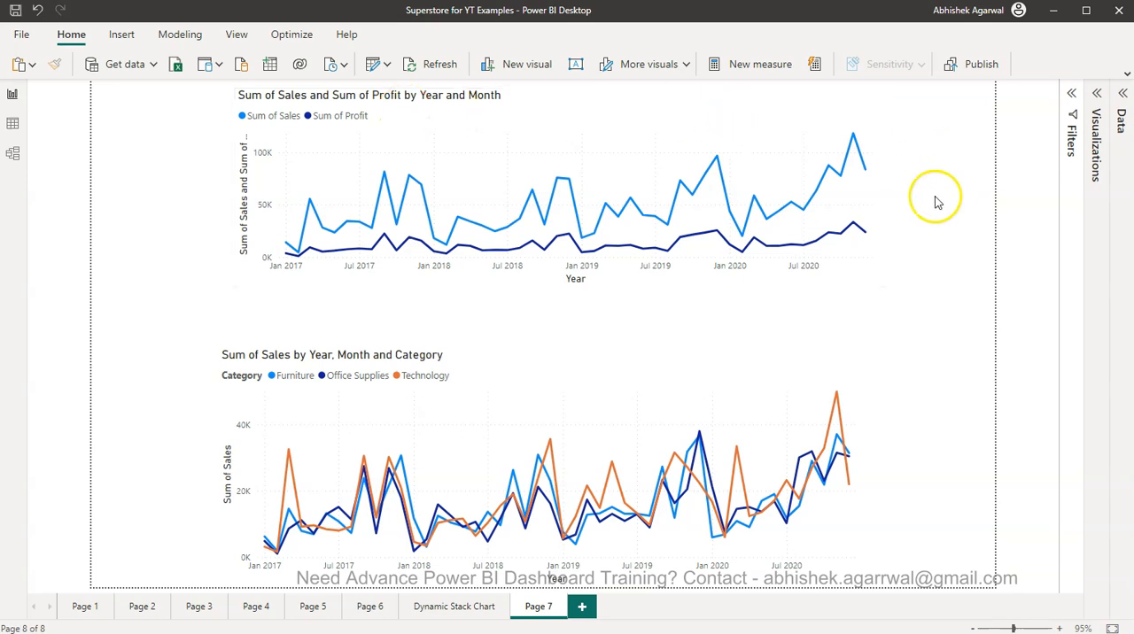
mouse_move(830, 415)
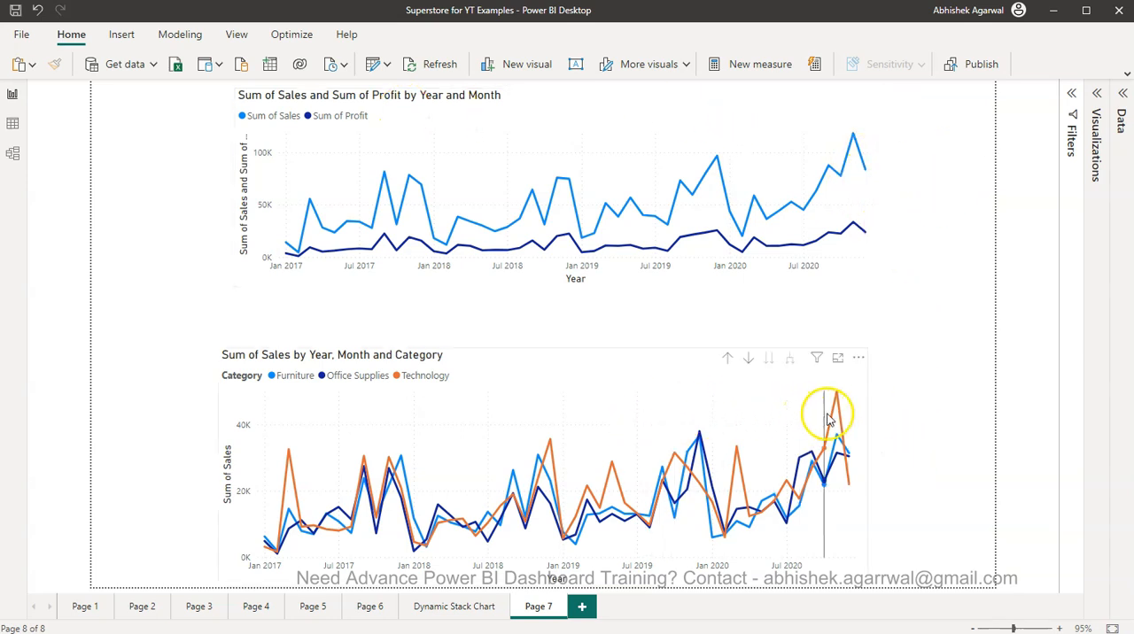
mouse_move(854, 141)
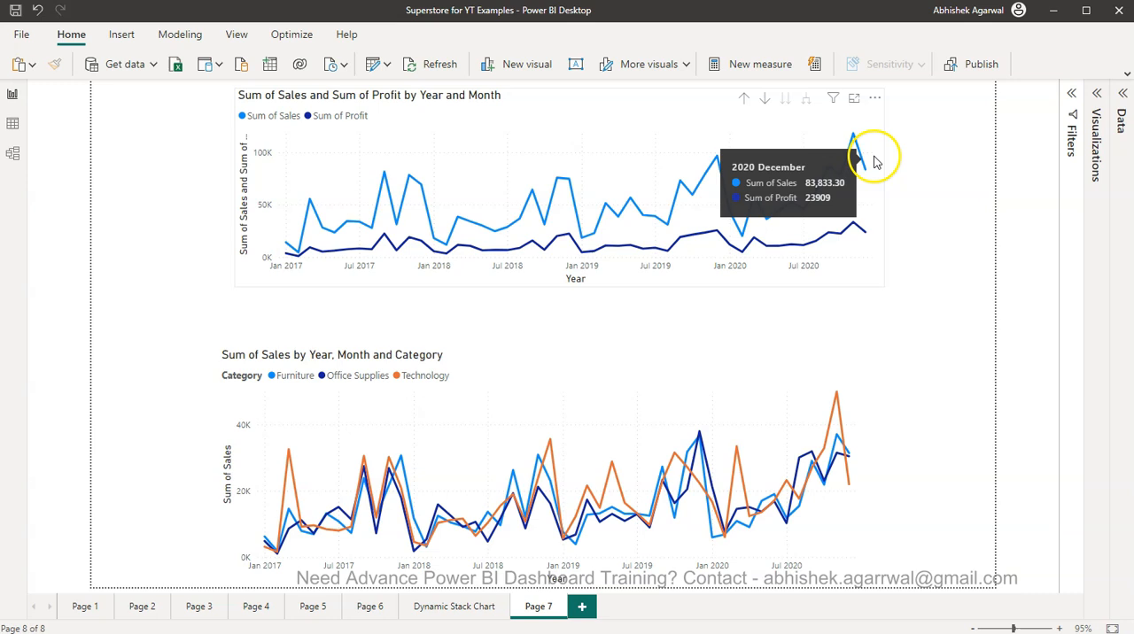
mouse_move(875, 156)
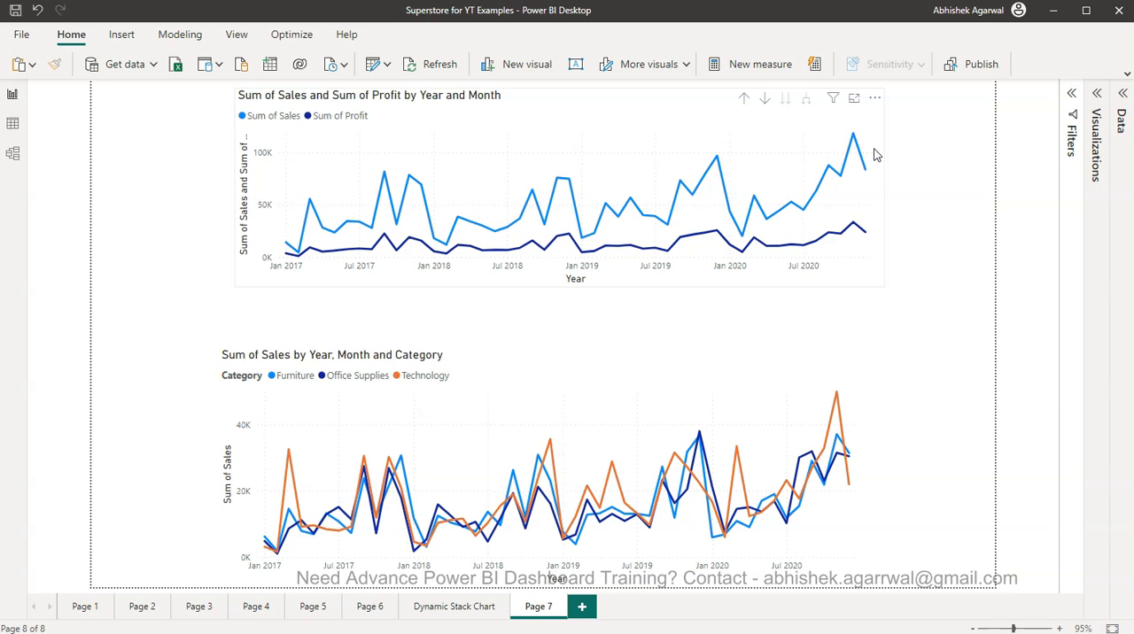
mouse_move(383, 216)
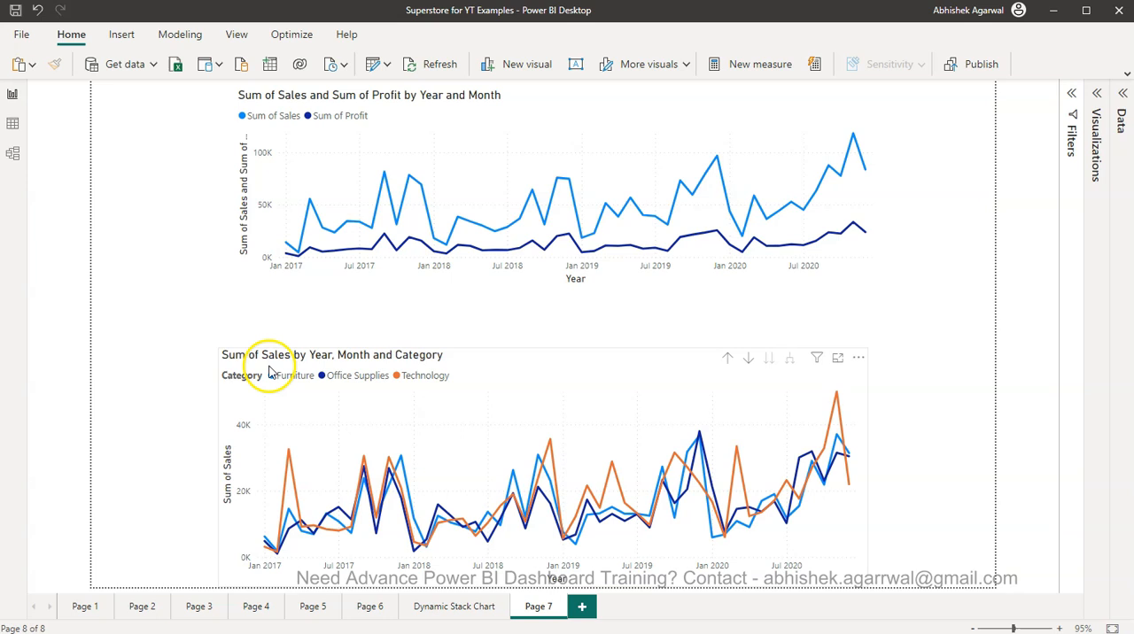
mouse_move(383, 460)
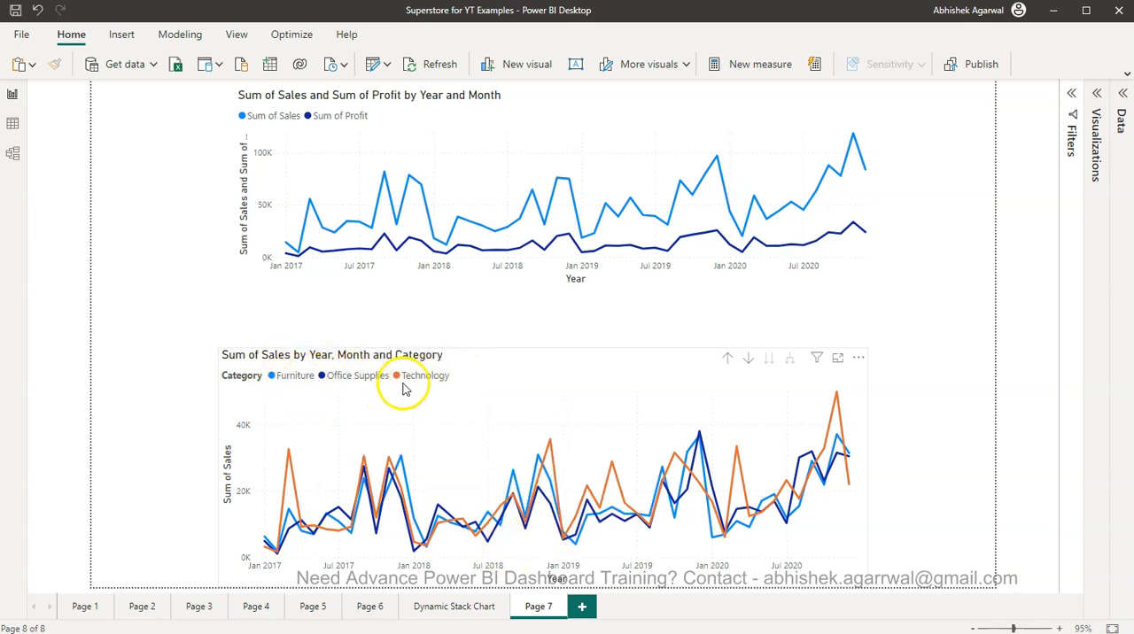
mouse_move(599, 546)
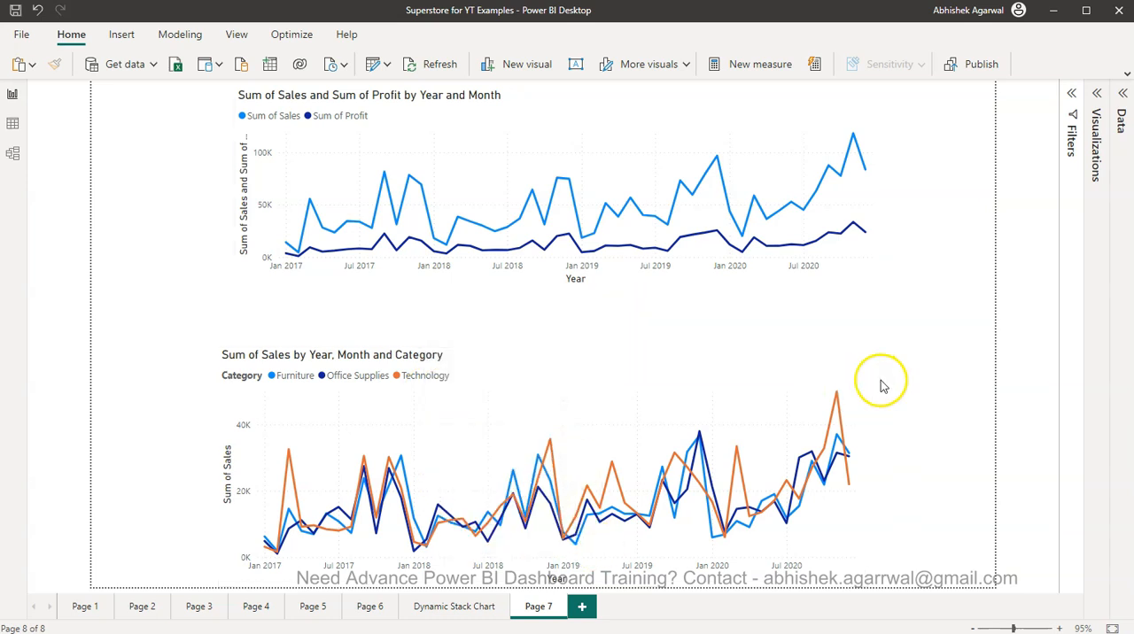
mouse_move(895, 383)
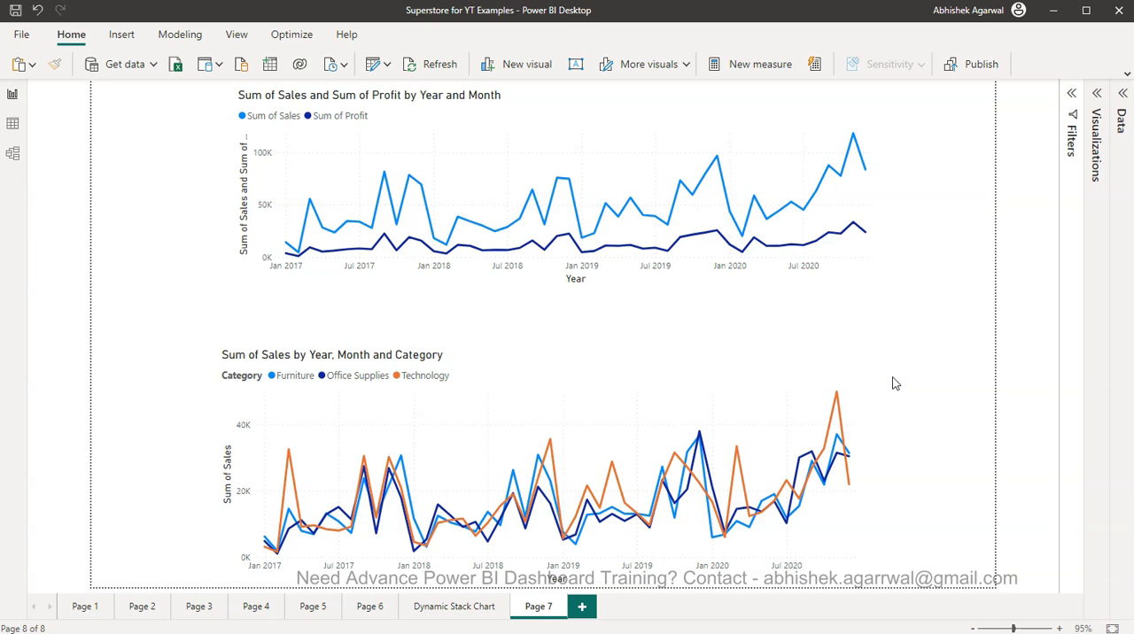
mouse_move(589, 445)
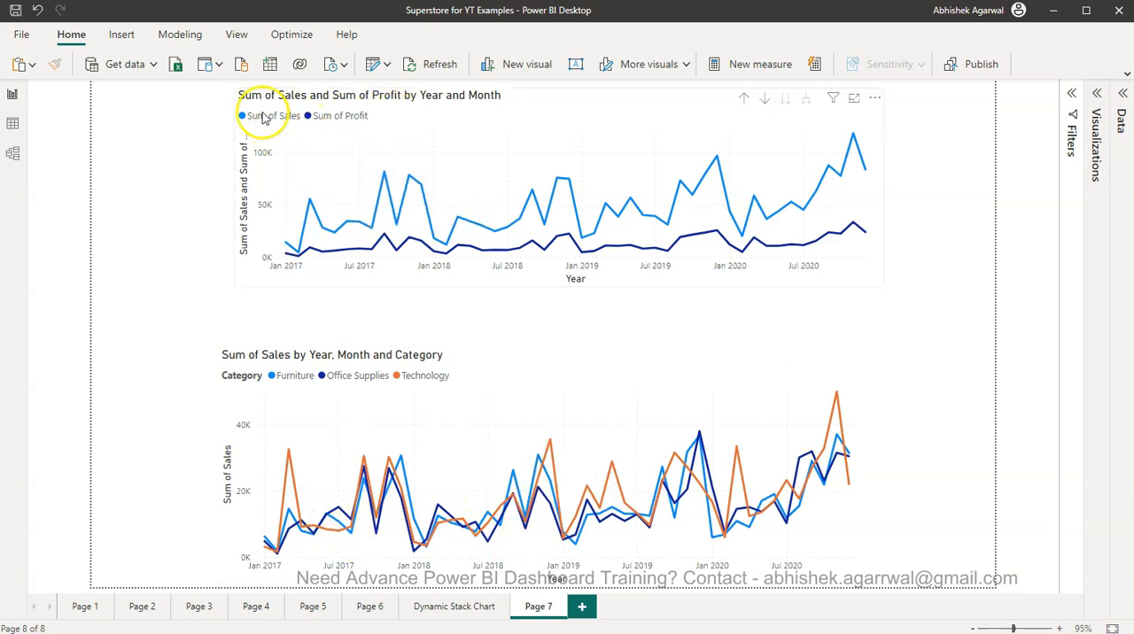
mouse_move(404, 133)
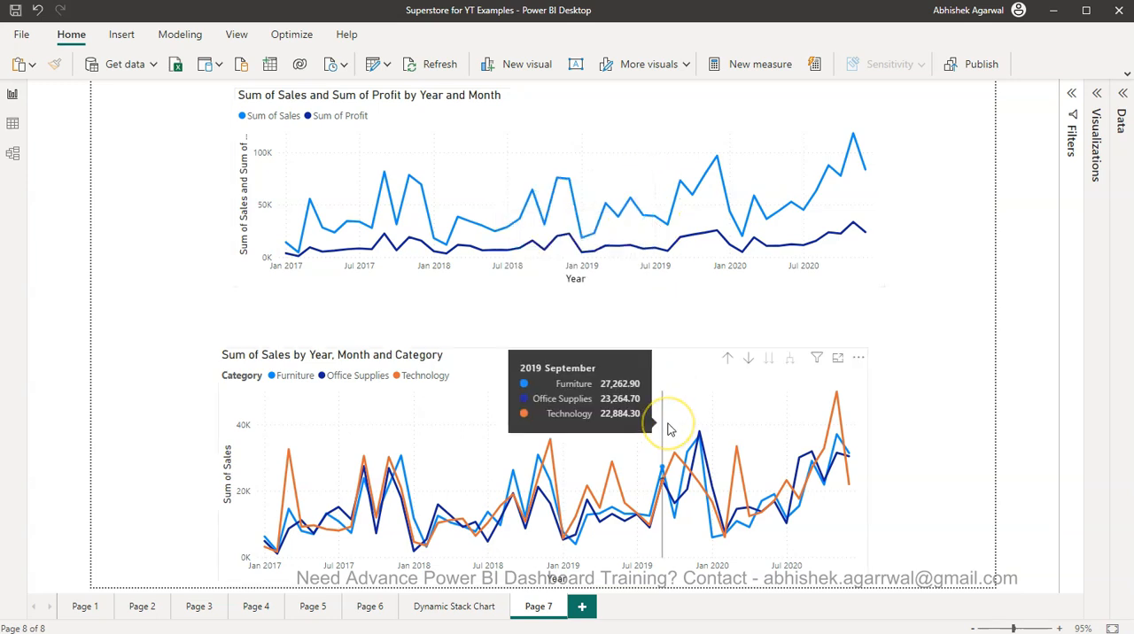
mouse_move(459, 220)
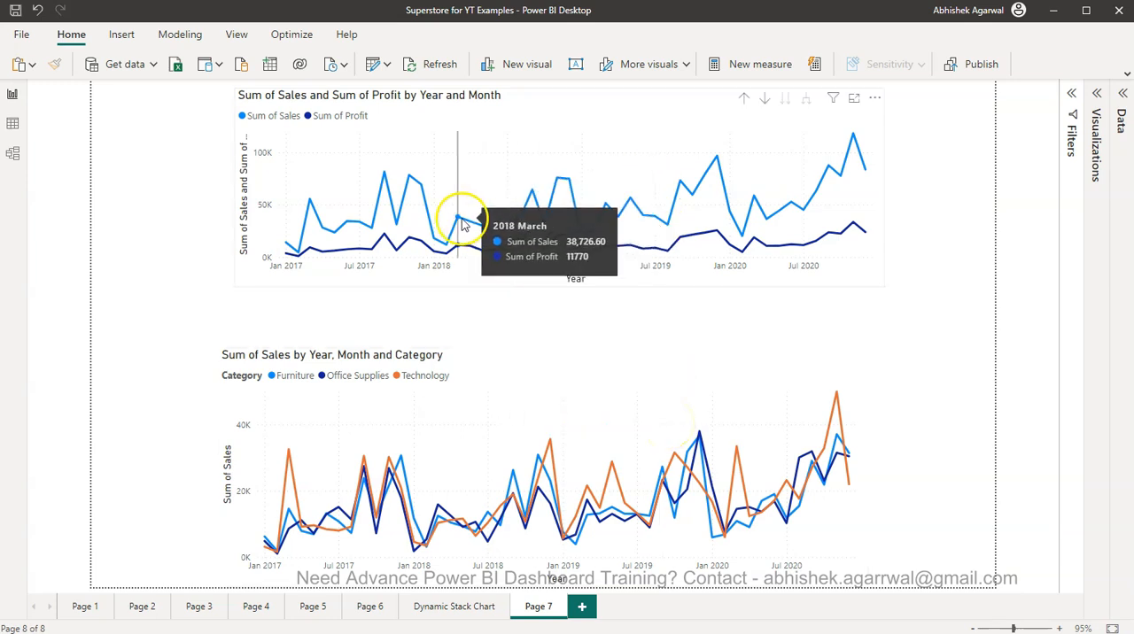
mouse_move(365, 505)
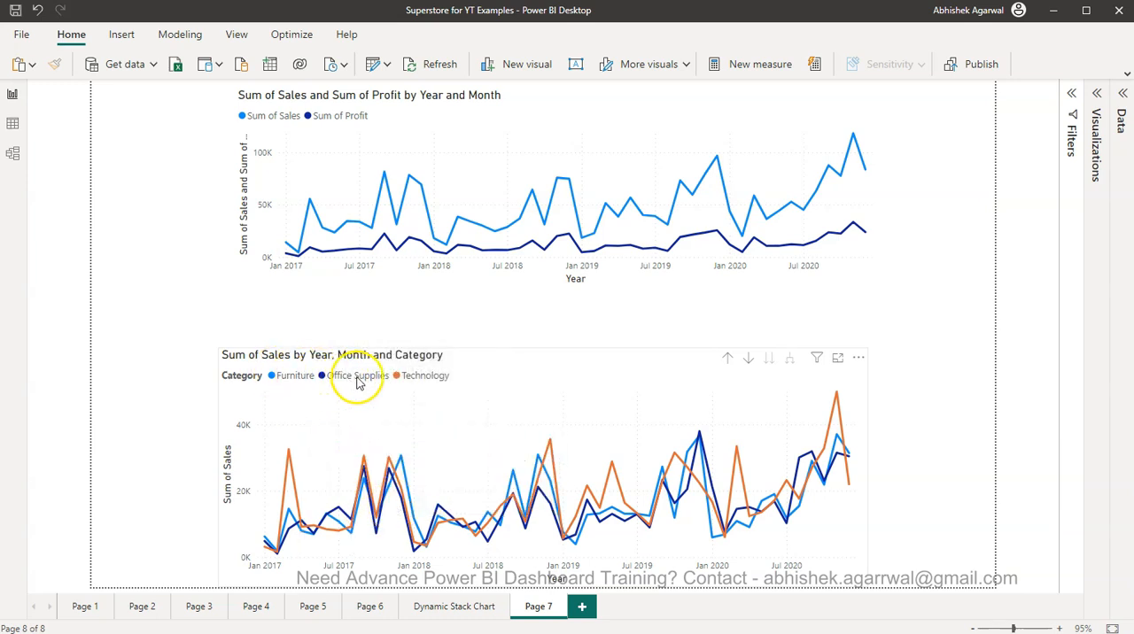
mouse_move(434, 379)
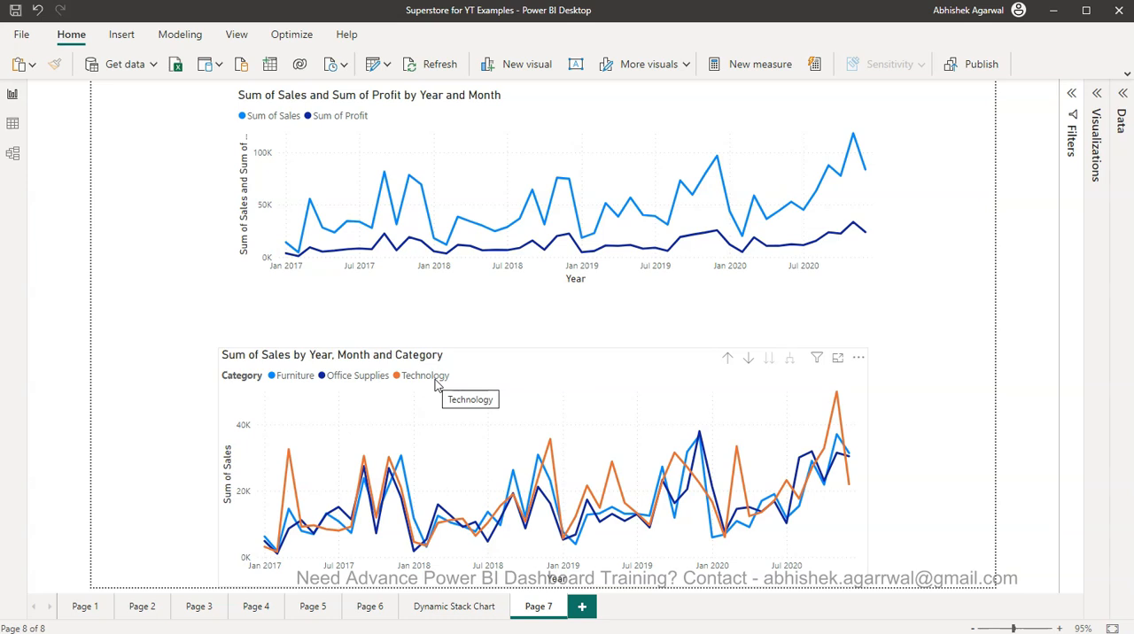
mouse_move(978, 329)
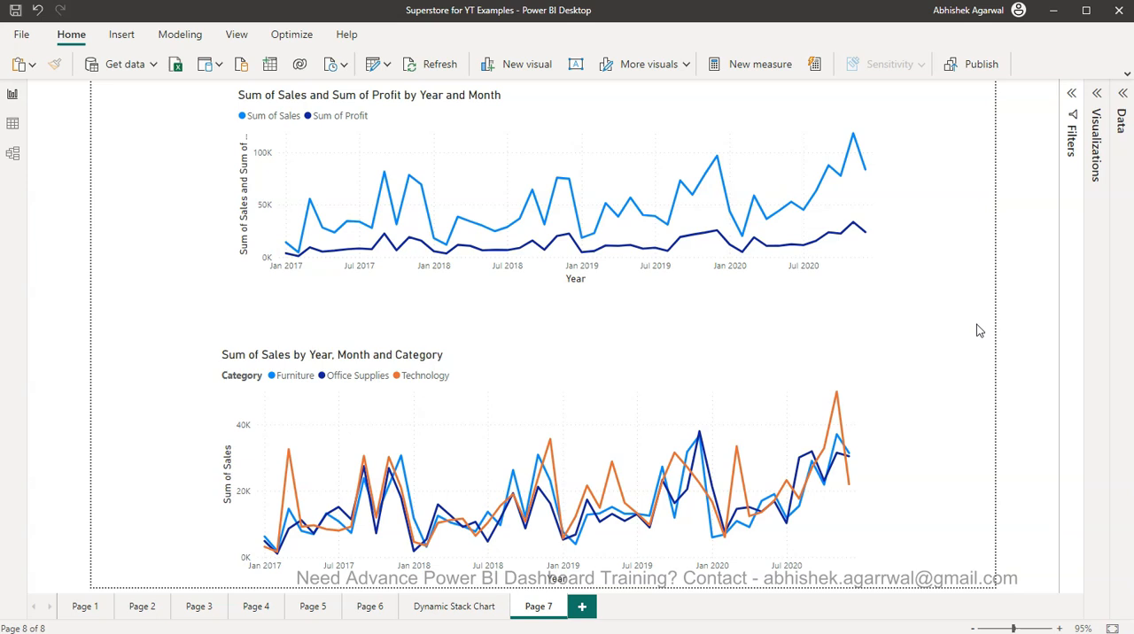
mouse_move(999, 394)
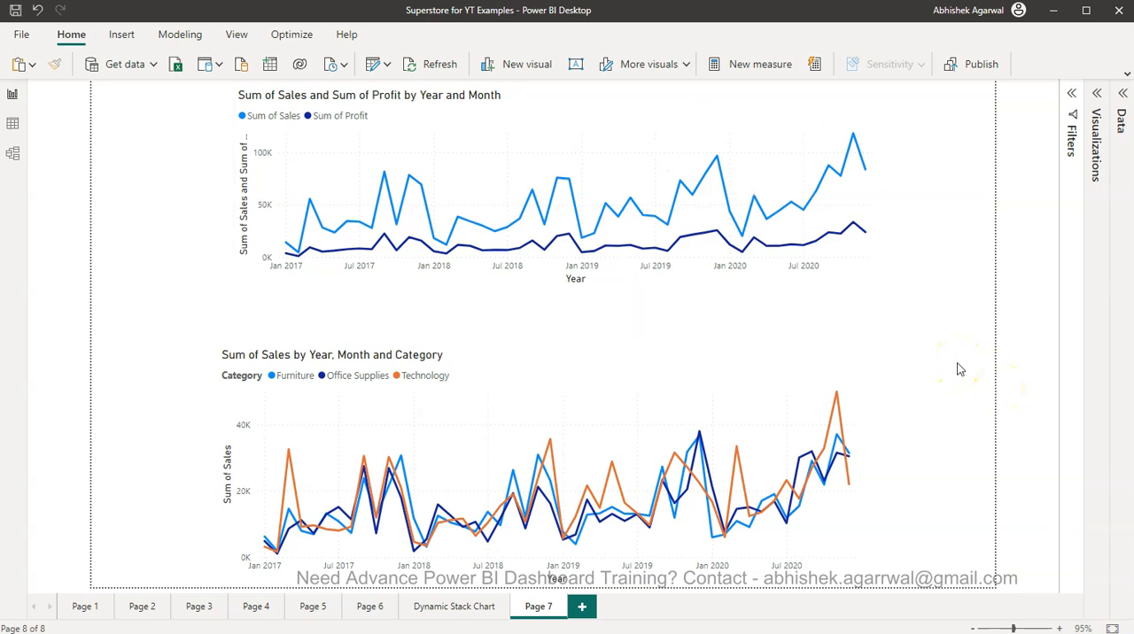
mouse_move(854, 337)
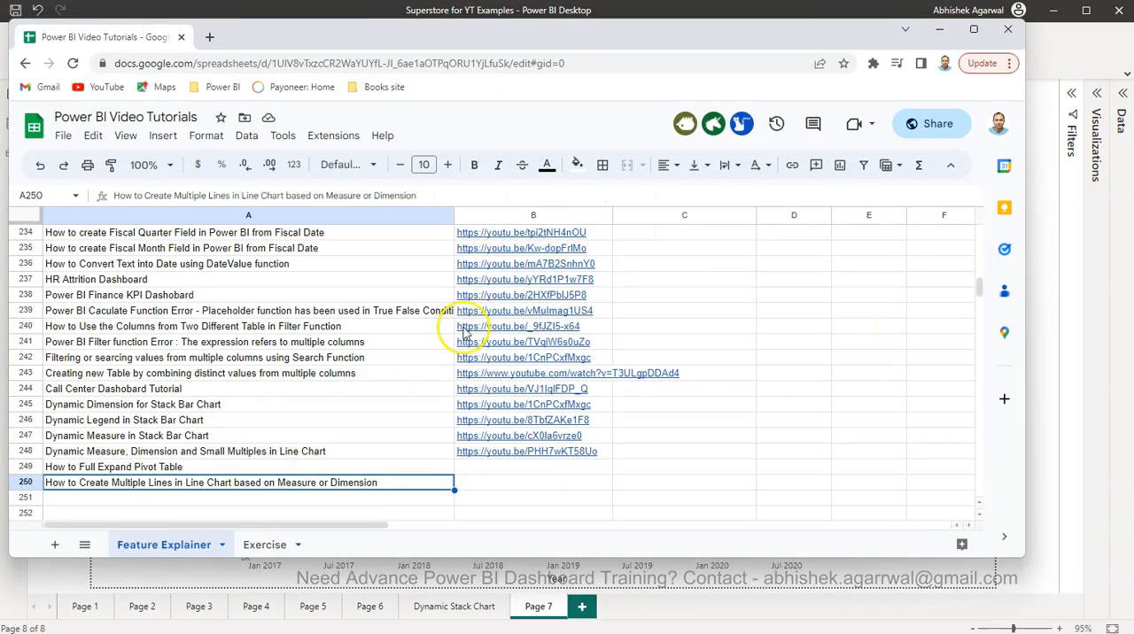
mouse_move(727, 124)
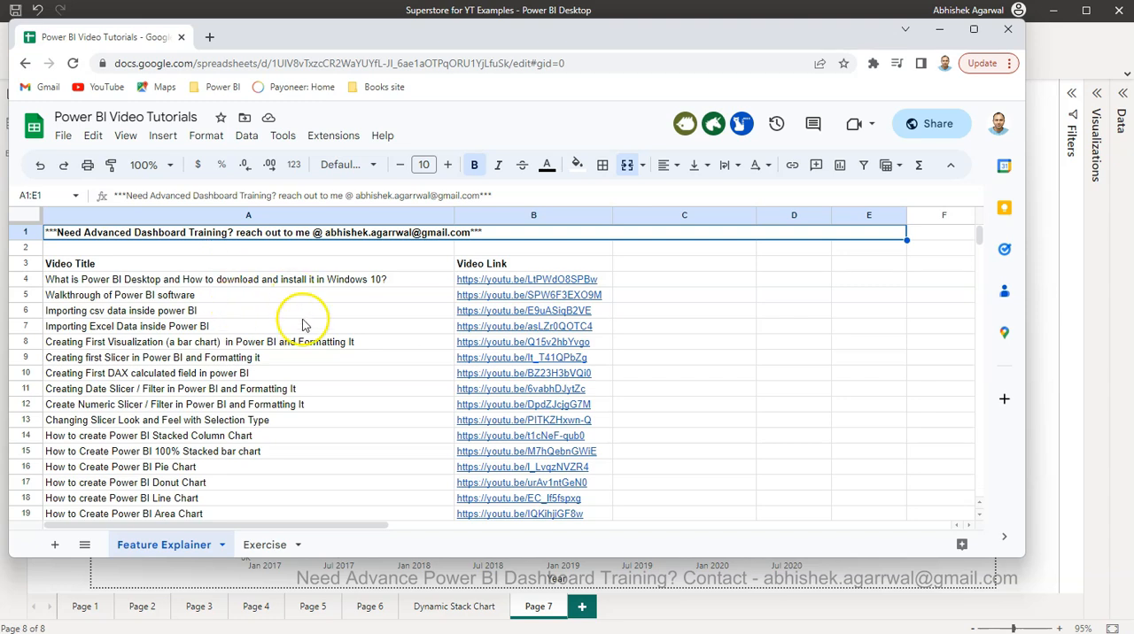
mouse_move(245, 288)
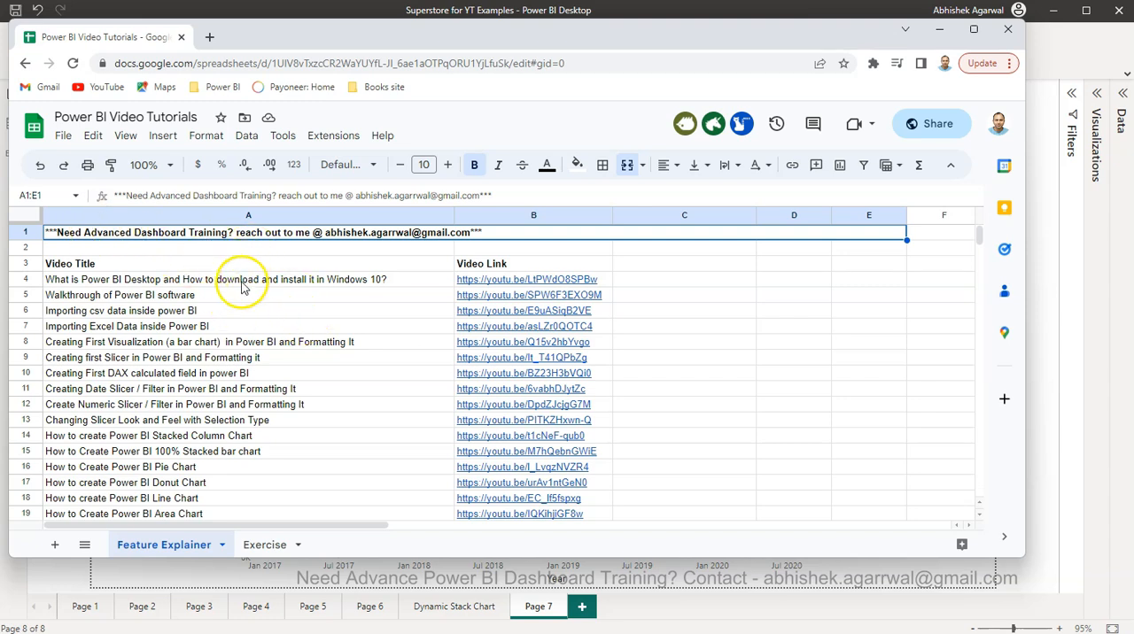
mouse_move(321, 285)
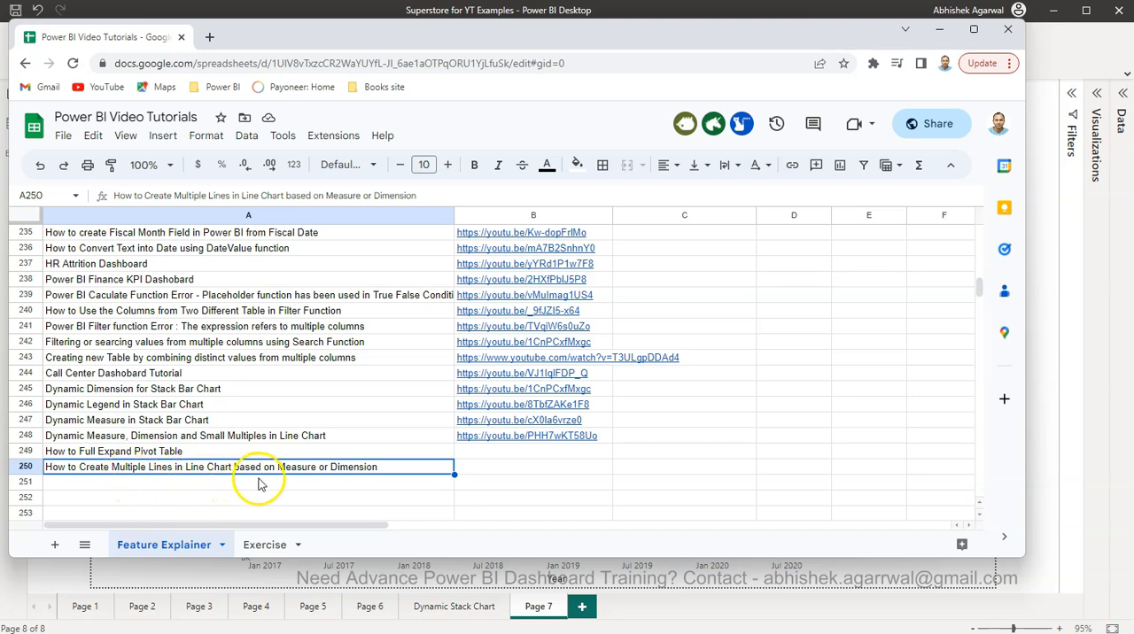
mouse_move(472, 482)
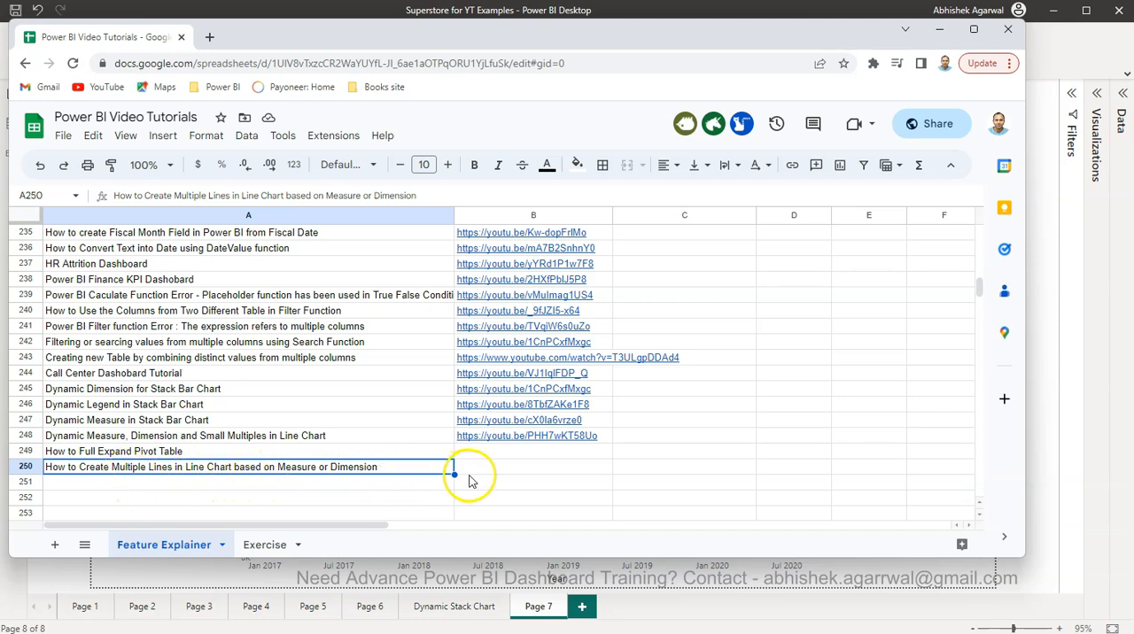
mouse_move(660, 549)
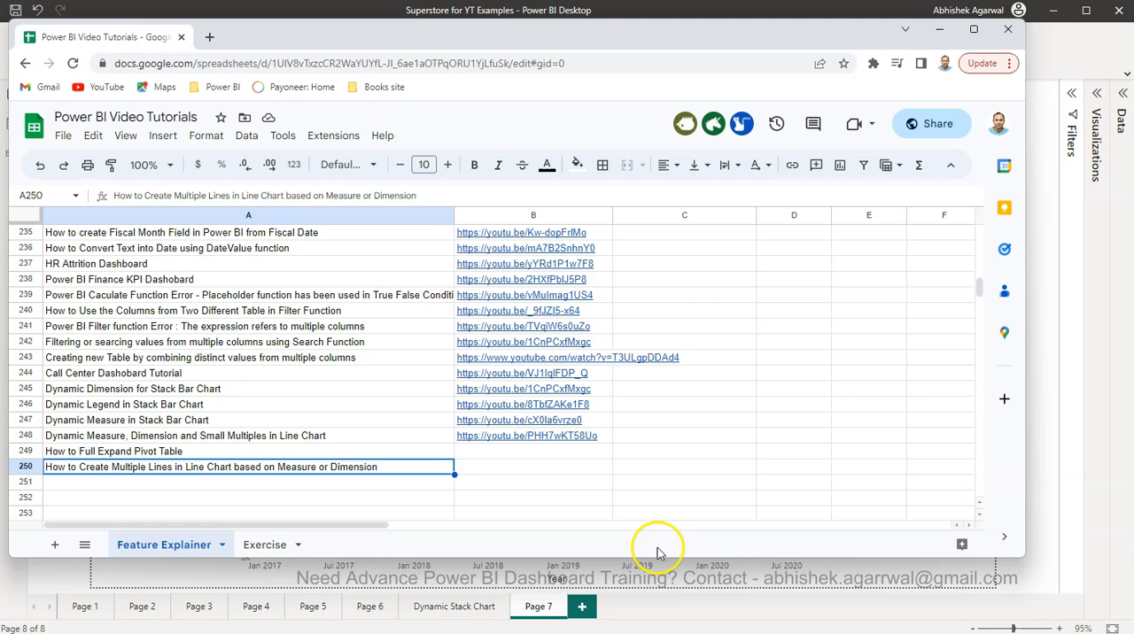
mouse_move(445, 64)
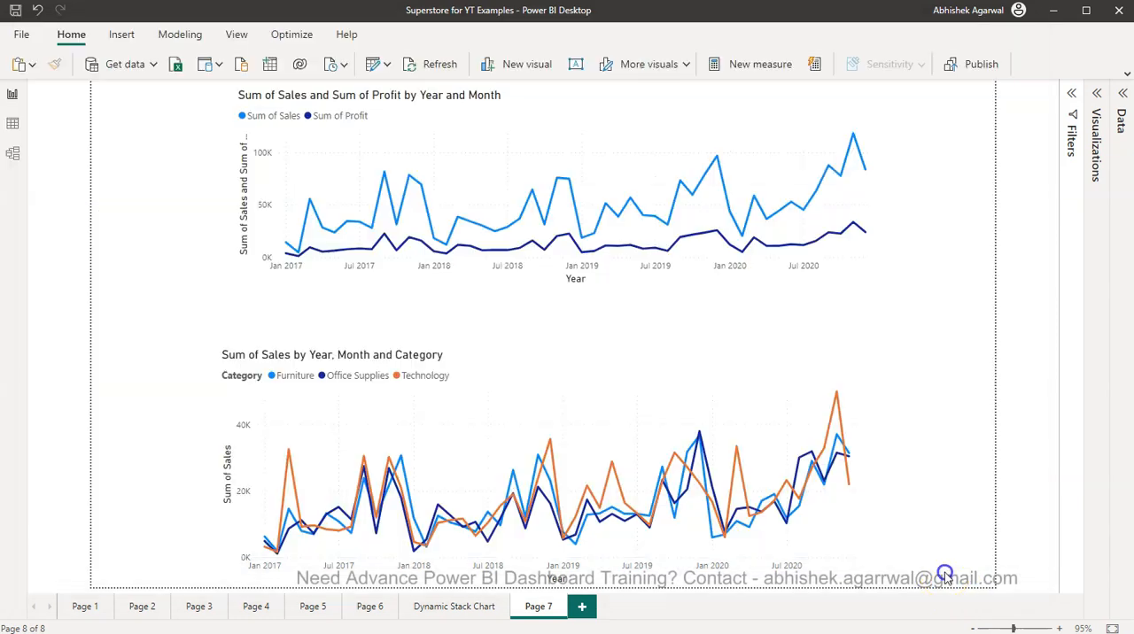
mouse_move(946, 580)
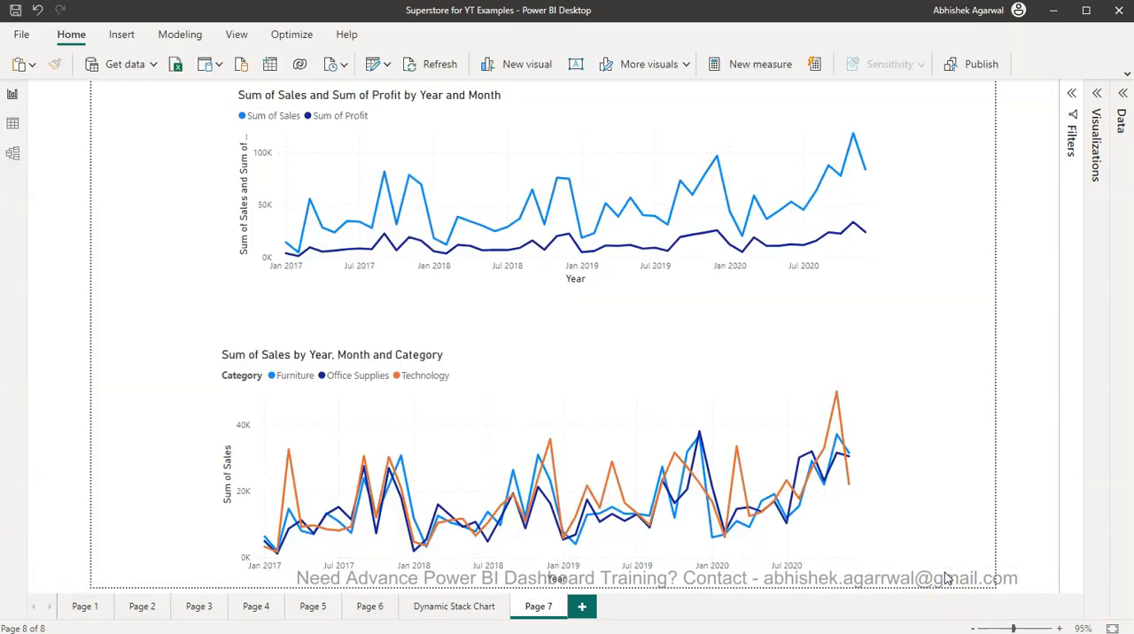
mouse_move(737, 340)
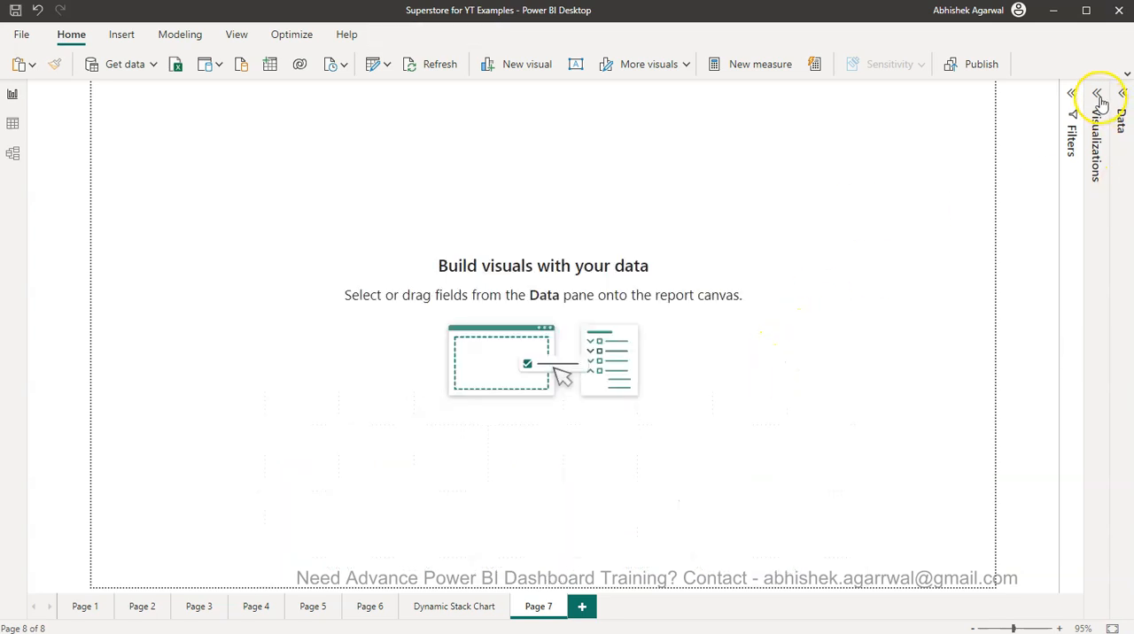
Add a line chart to Page 7 with Order Month on the x-axis, kept to Year and Month levels.
left_click(1099, 92)
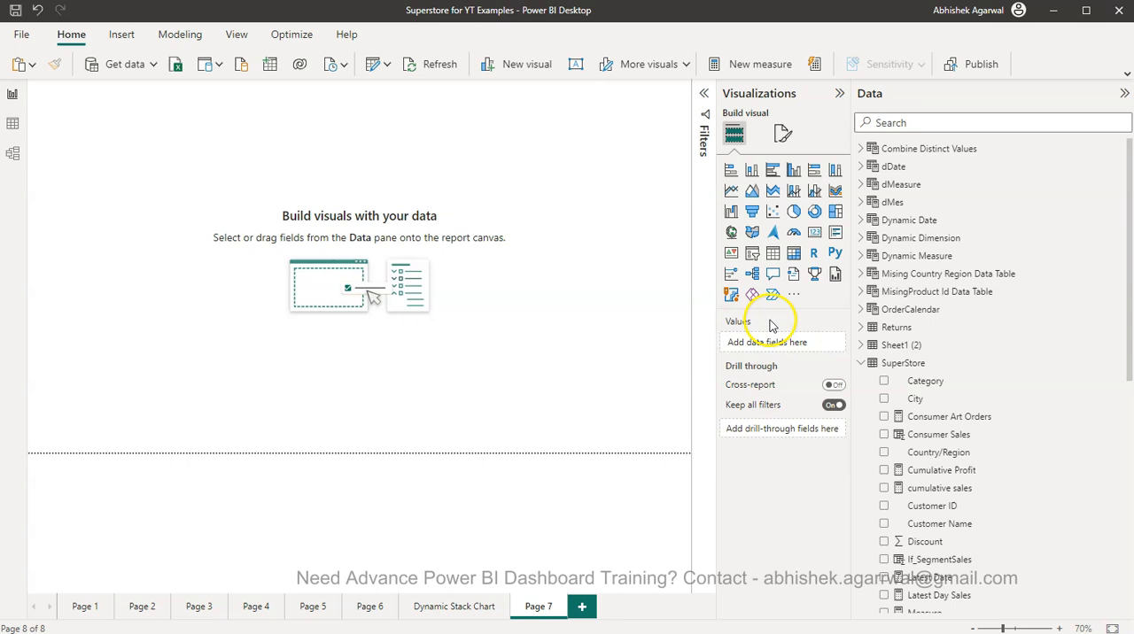
left_click(730, 191)
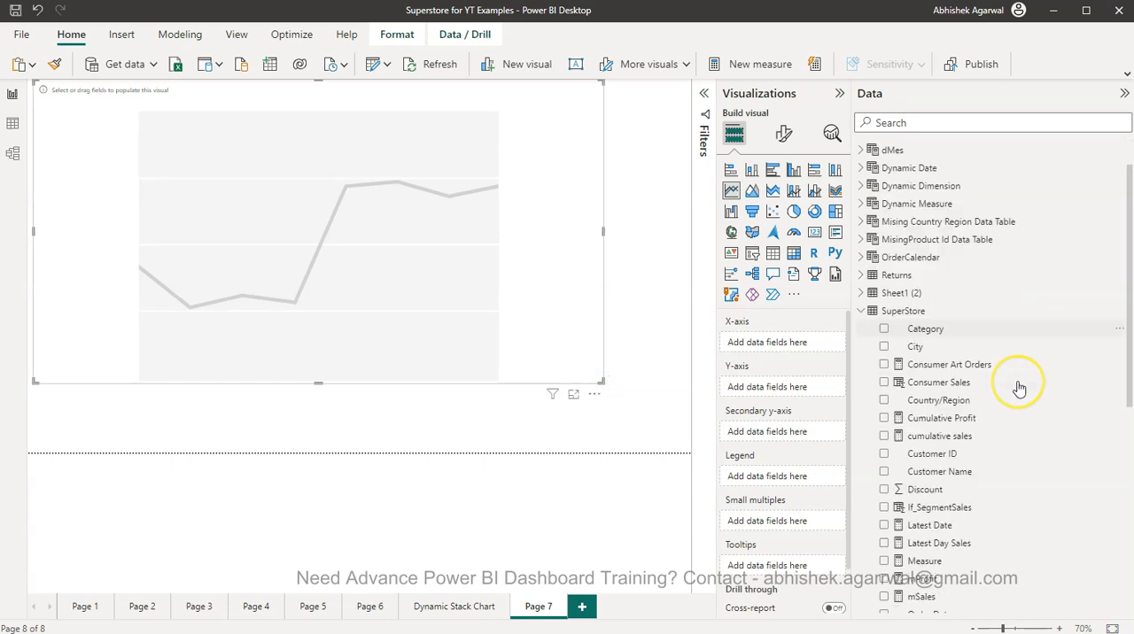
scroll("down", 3)
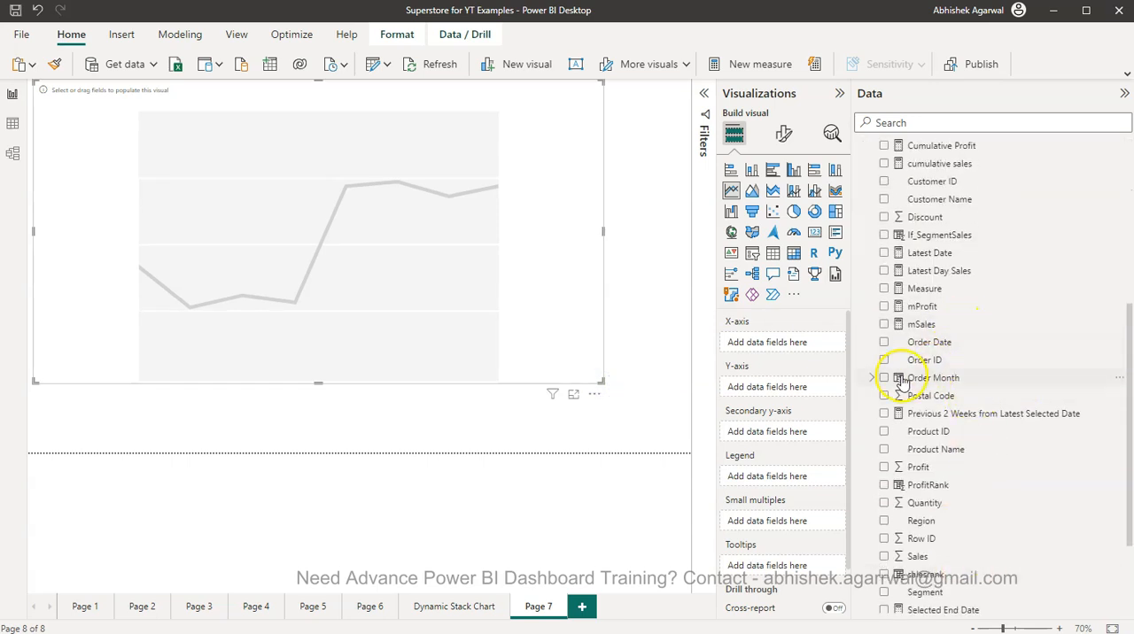
left_click(883, 377)
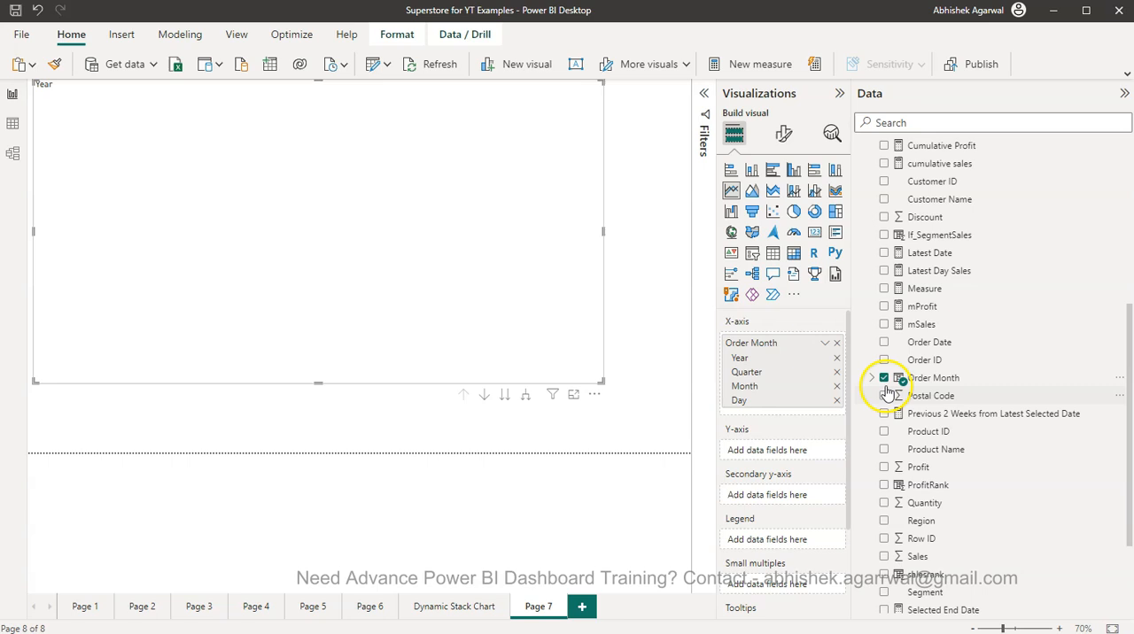
left_click(872, 378)
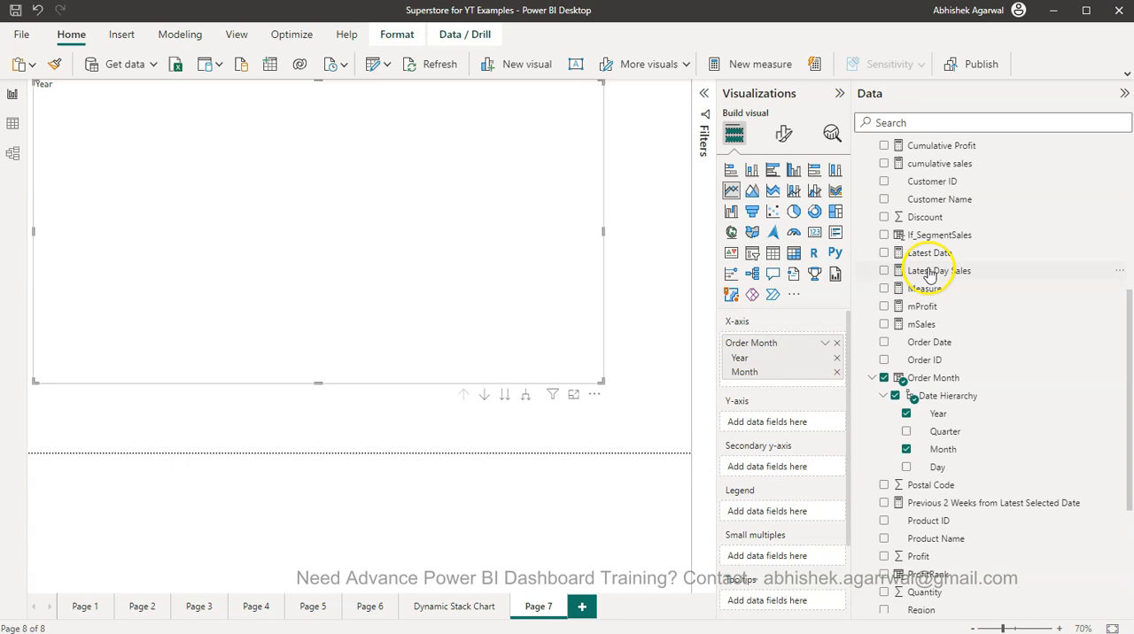
scroll("down", 3)
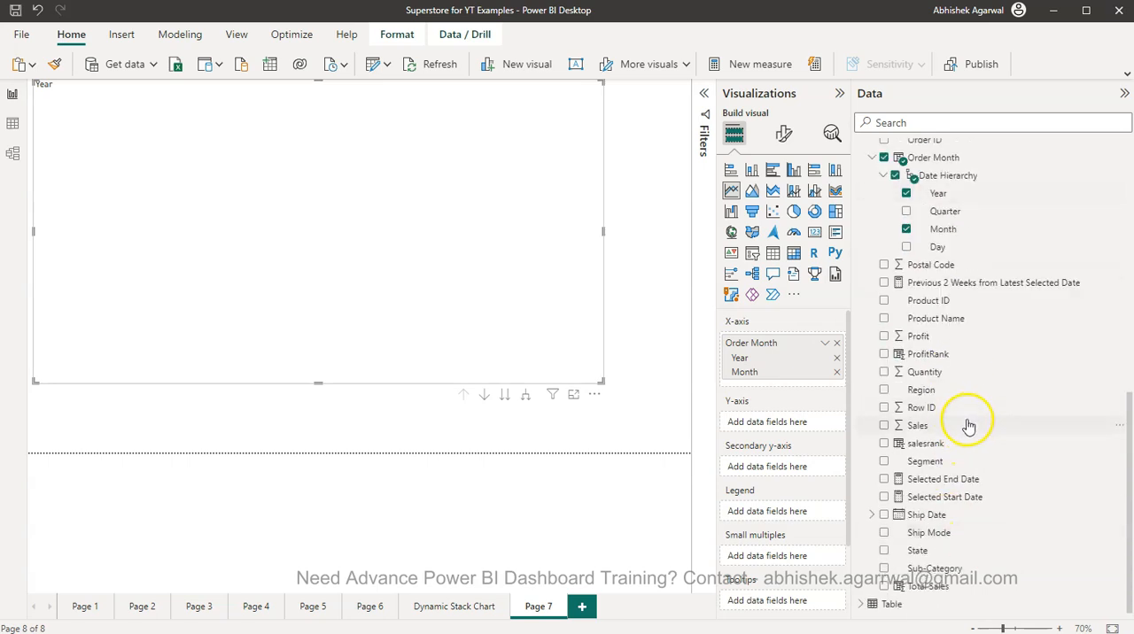
mouse_move(517, 260)
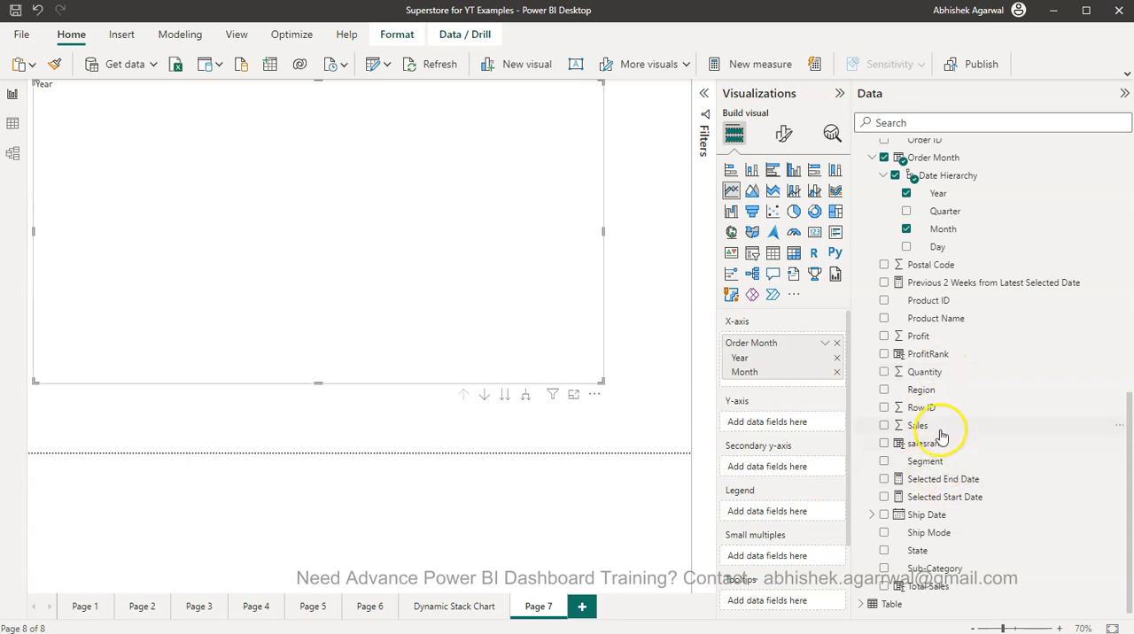
Add Sales and Profit to the Y-axis so the chart plots both sums as lines.
left_click(882, 425)
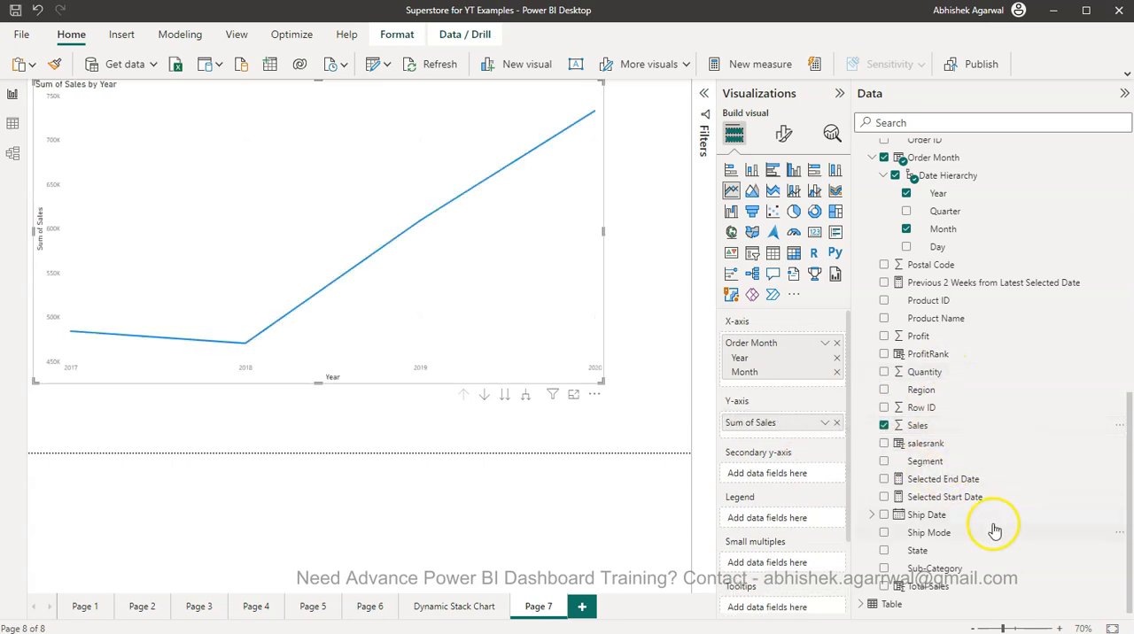
mouse_move(935, 585)
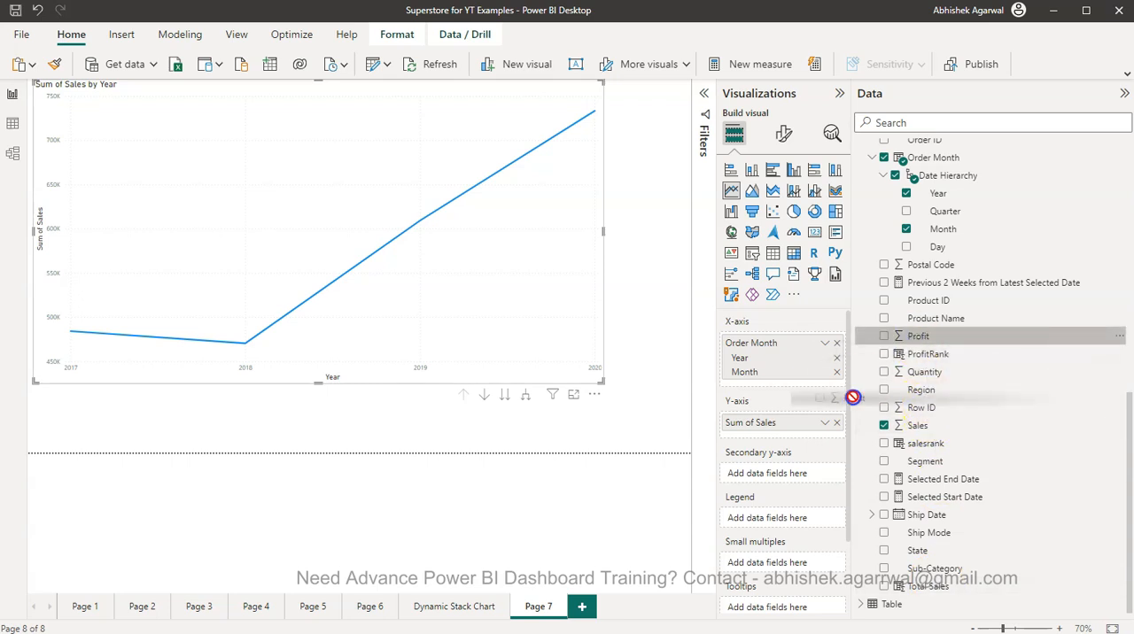
left_click(882, 337)
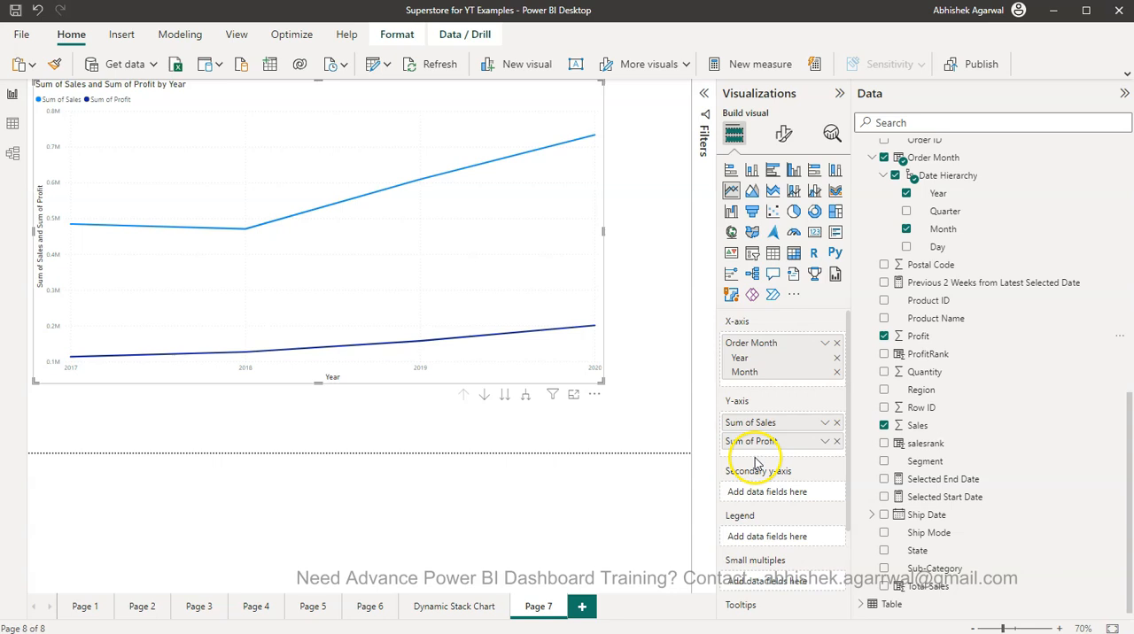
mouse_move(771, 422)
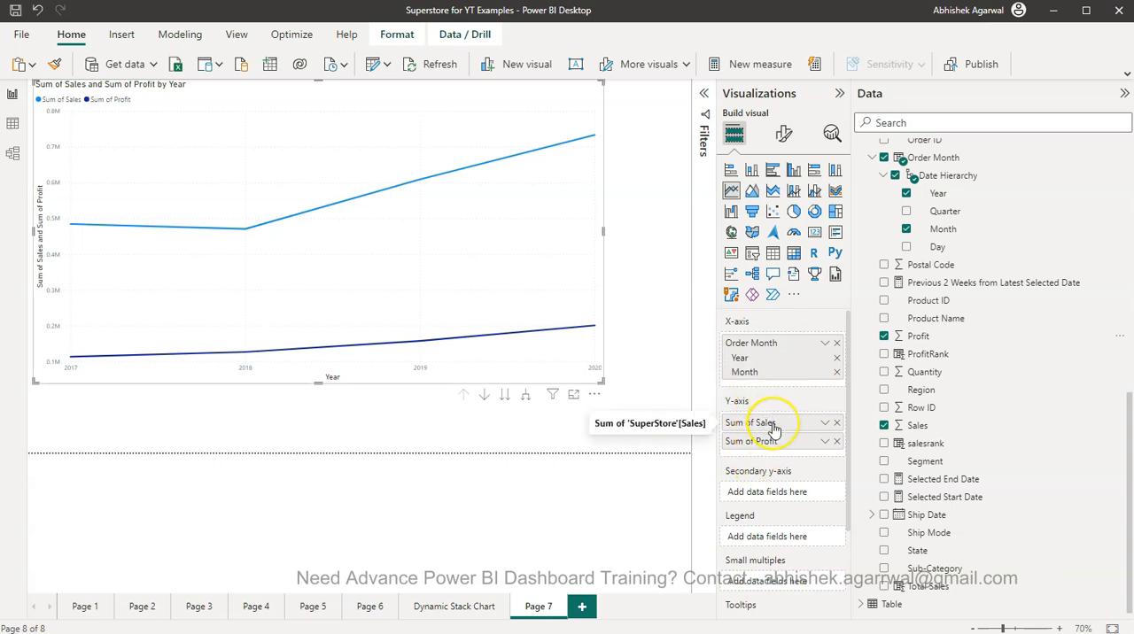
mouse_move(506, 416)
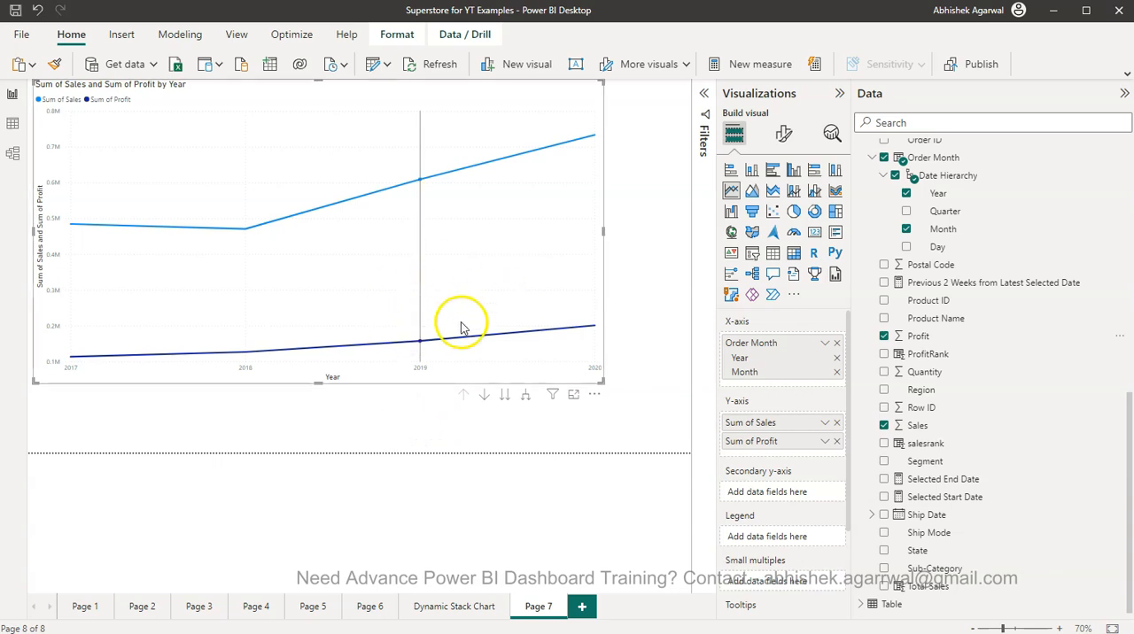
mouse_move(71, 370)
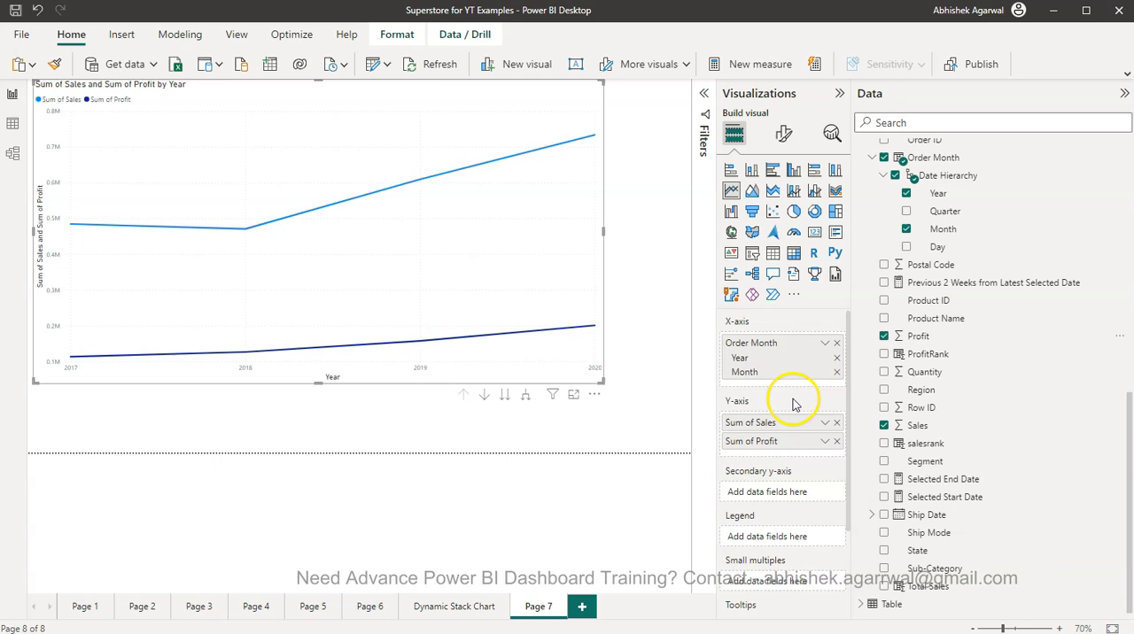
mouse_move(801, 372)
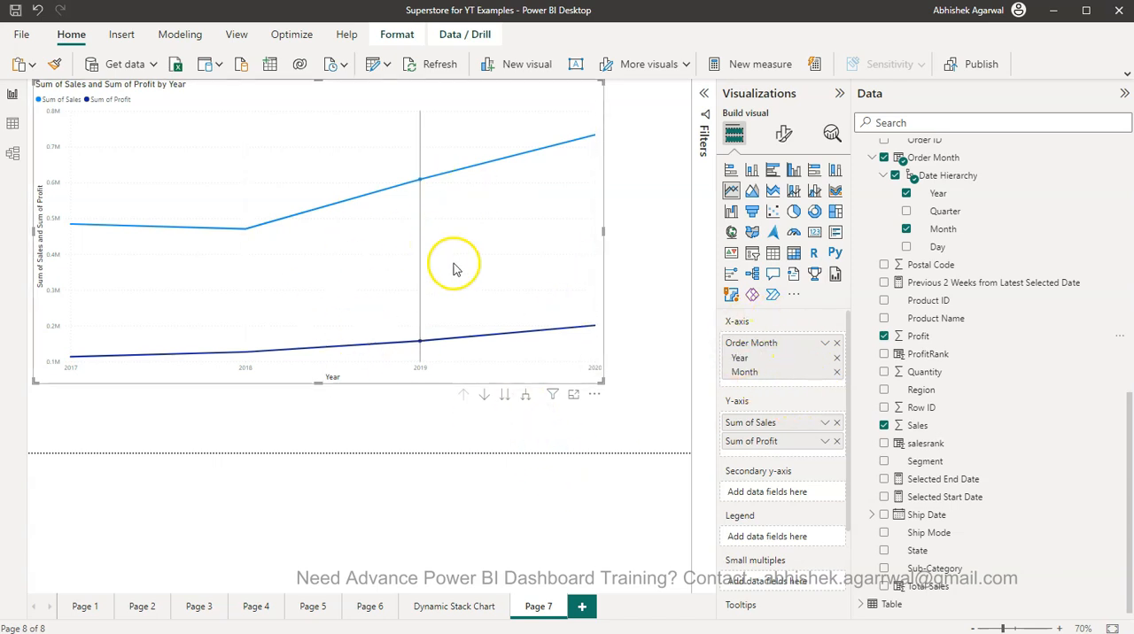
mouse_move(525, 394)
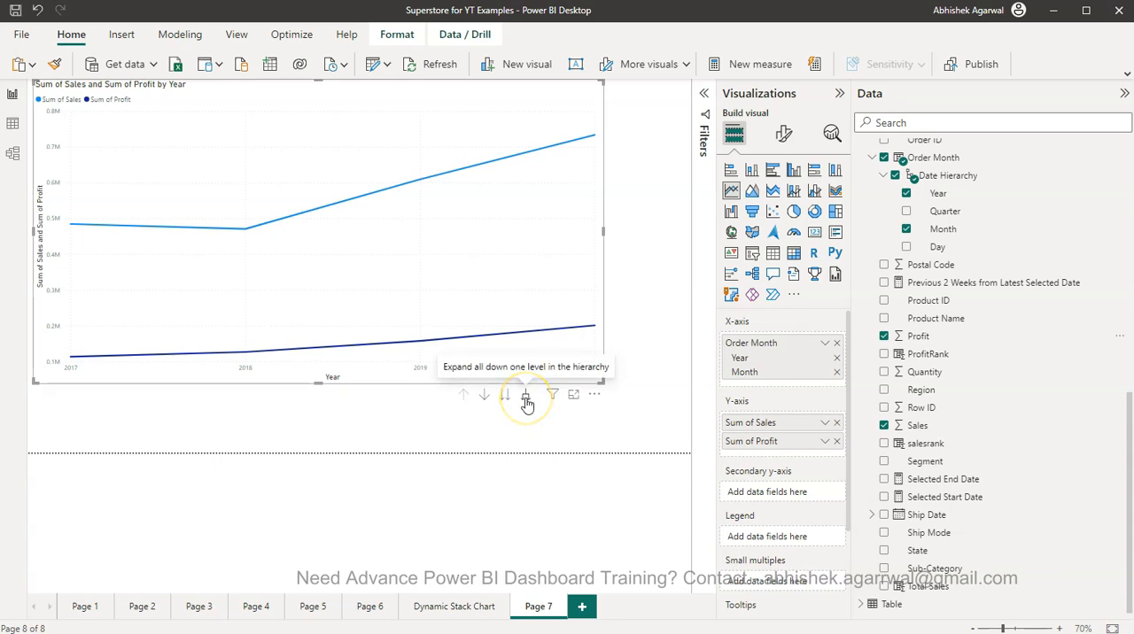
Expand the chart's date hierarchy down one level so it plots by year and month.
left_click(524, 393)
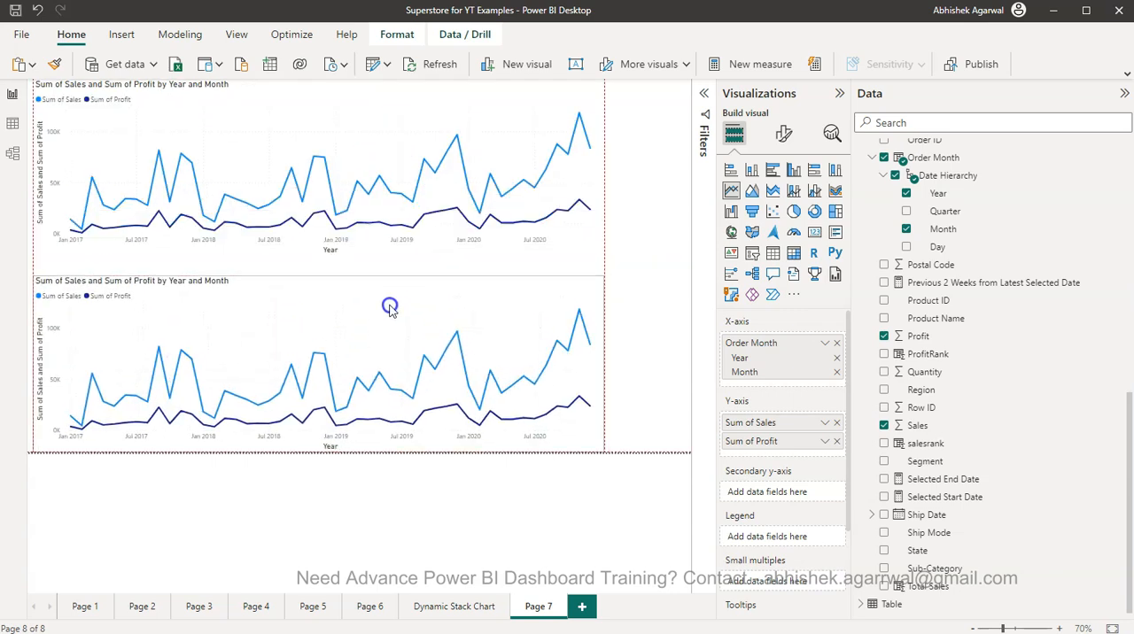
Drop Sum of Profit from the lower chart and split its Sales line by Category in the legend.
left_click(386, 310)
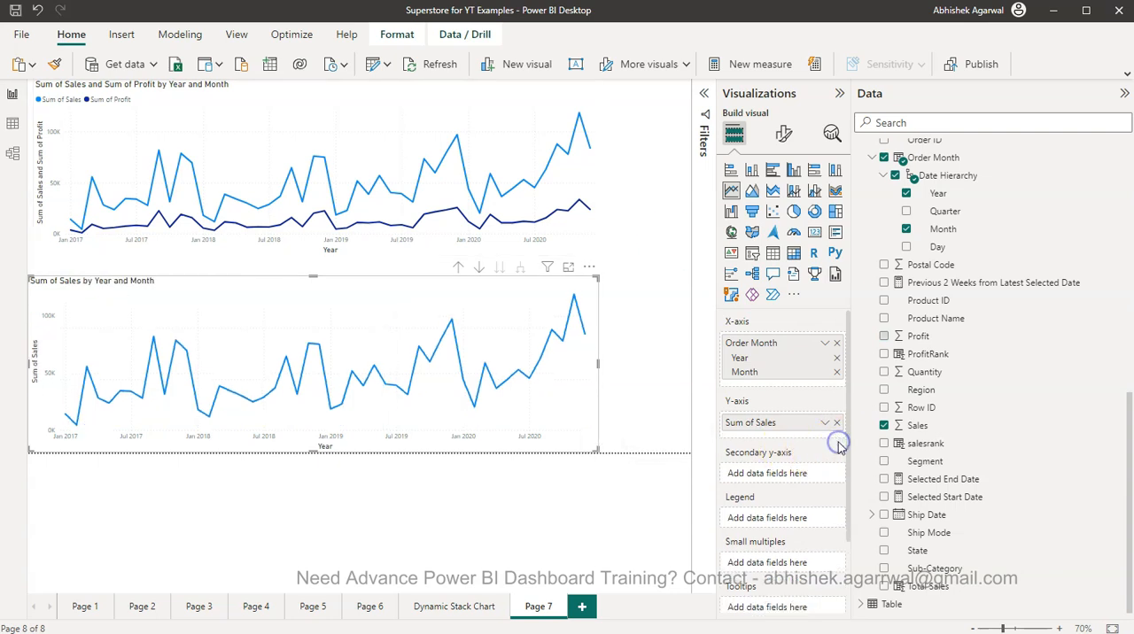
mouse_move(434, 385)
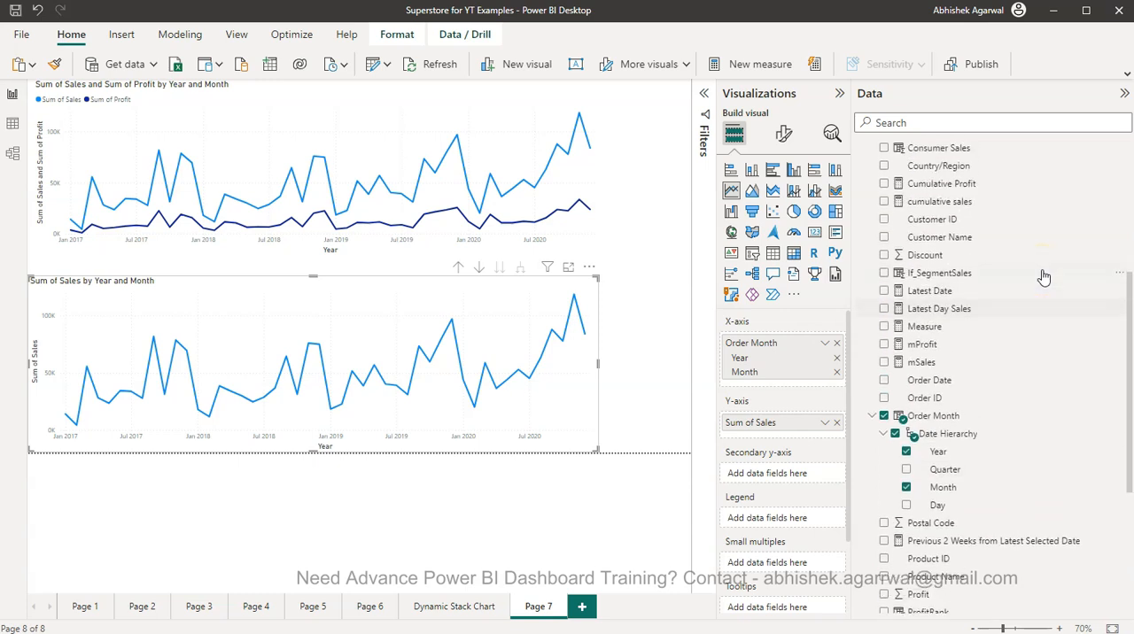
left_click(915, 202)
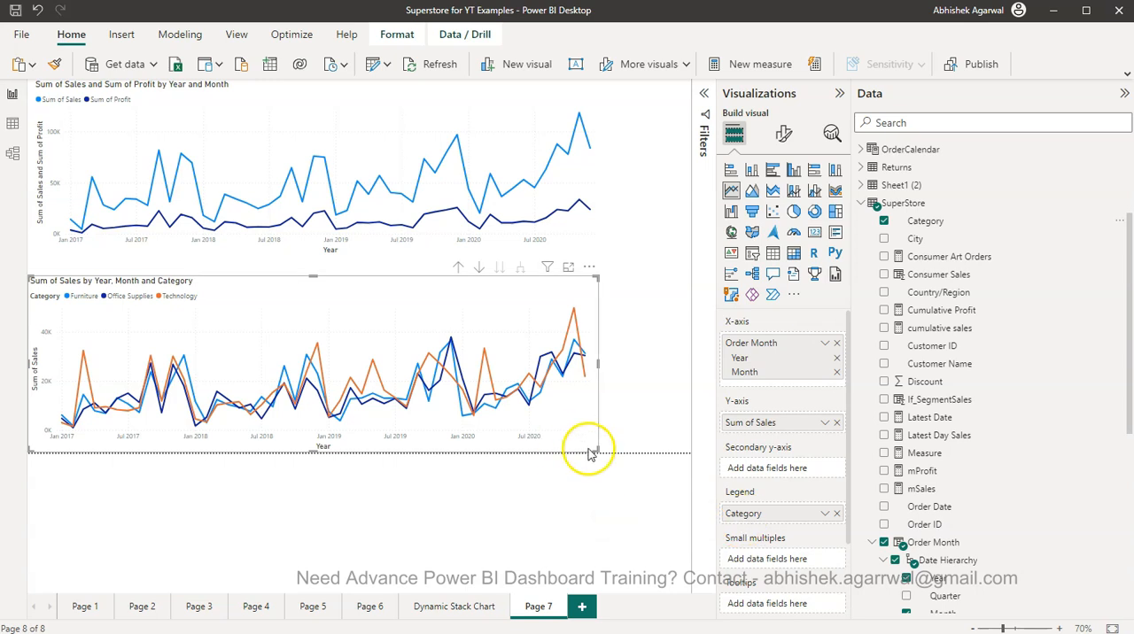
mouse_move(576, 425)
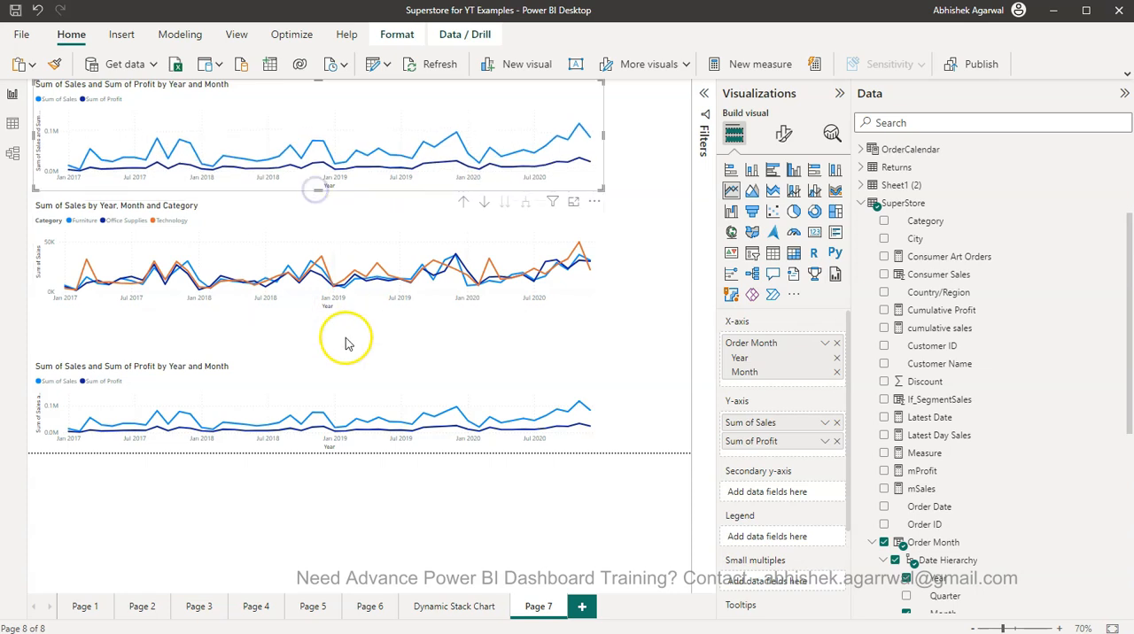
Remove Sum of Profit from the third chart so it plots monthly Sales only.
left_click(882, 219)
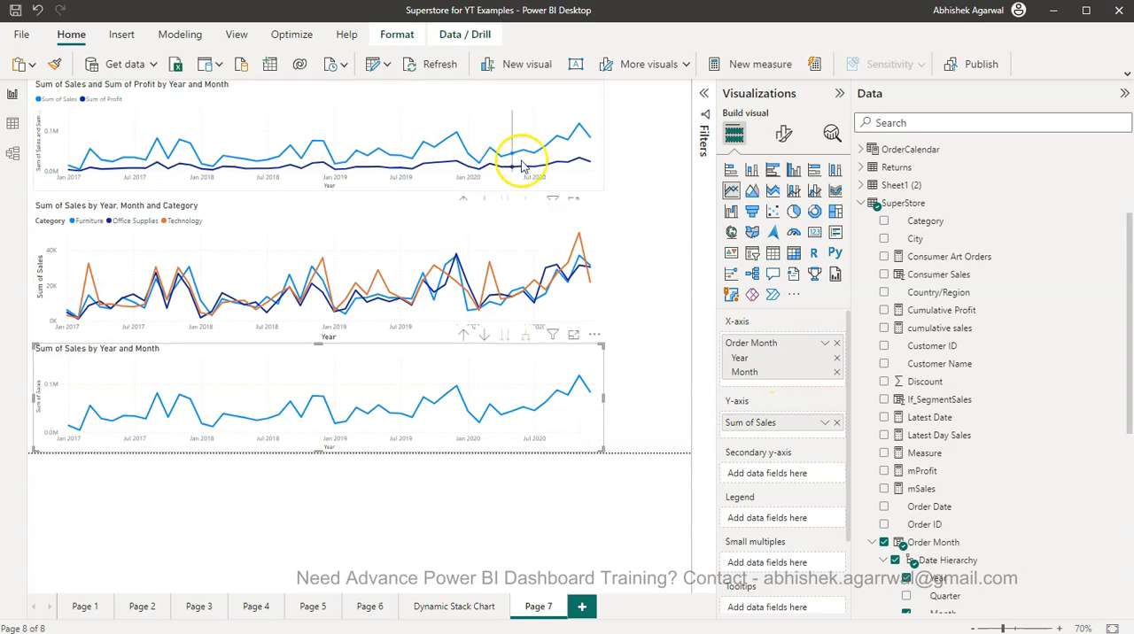
mouse_move(558, 163)
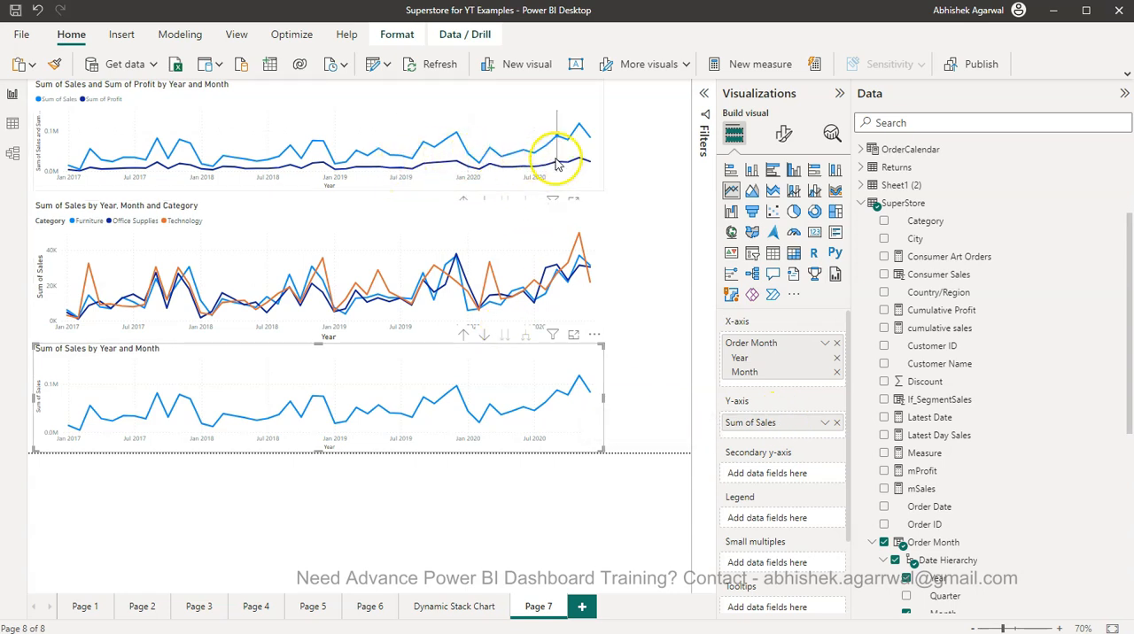
mouse_move(576, 170)
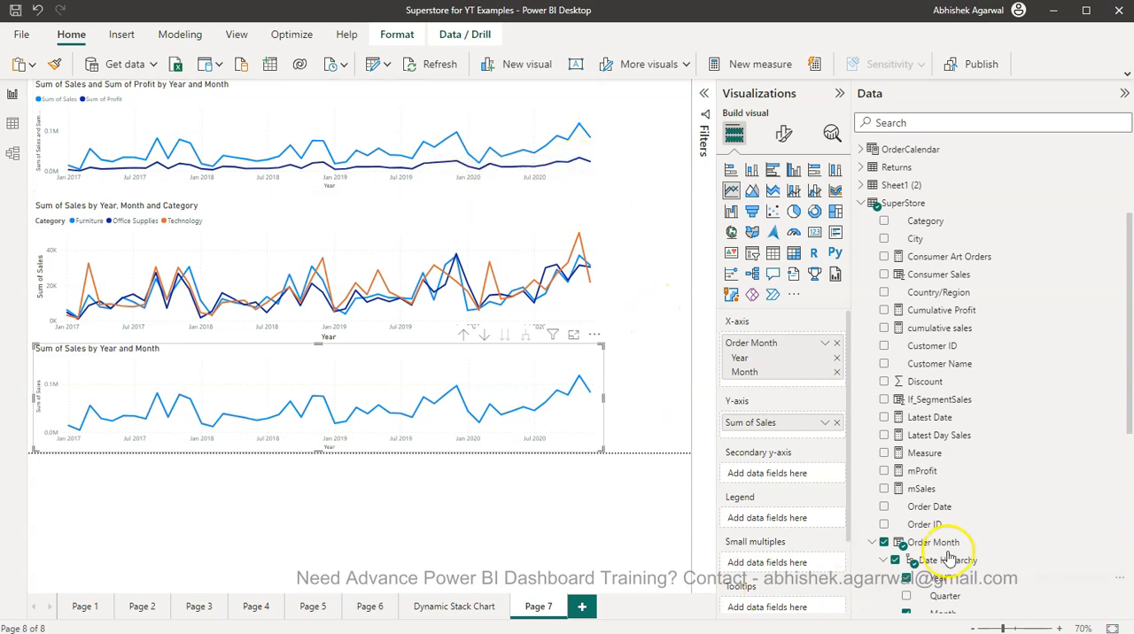
Move Sum of Profit into the Secondary y-axis well of the bottom chart.
scroll("down", 3)
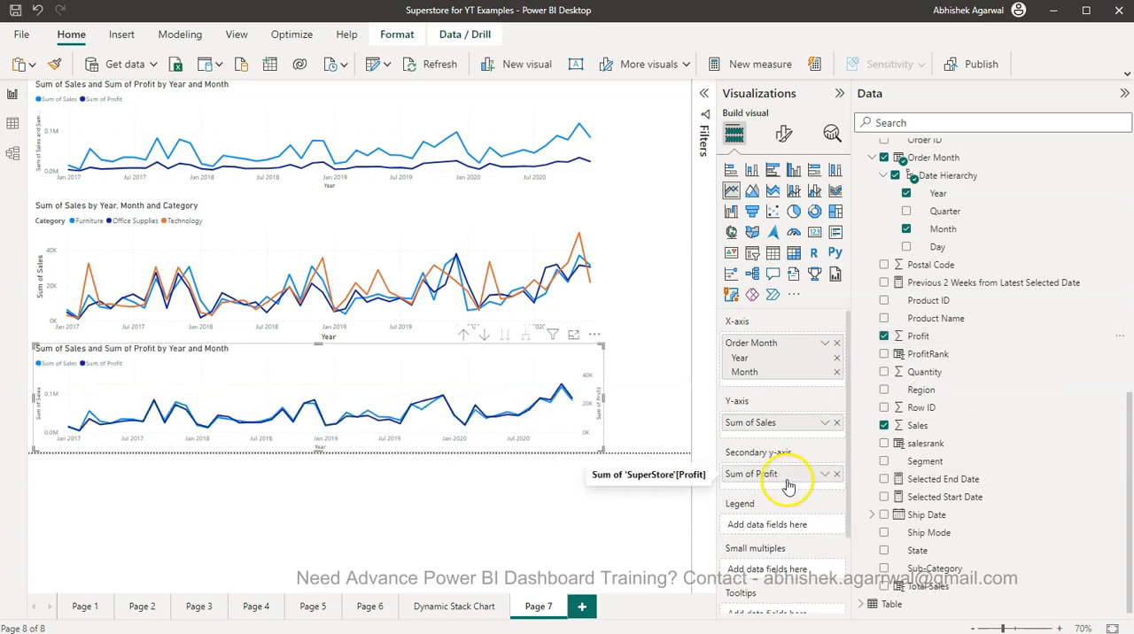
mouse_move(124, 434)
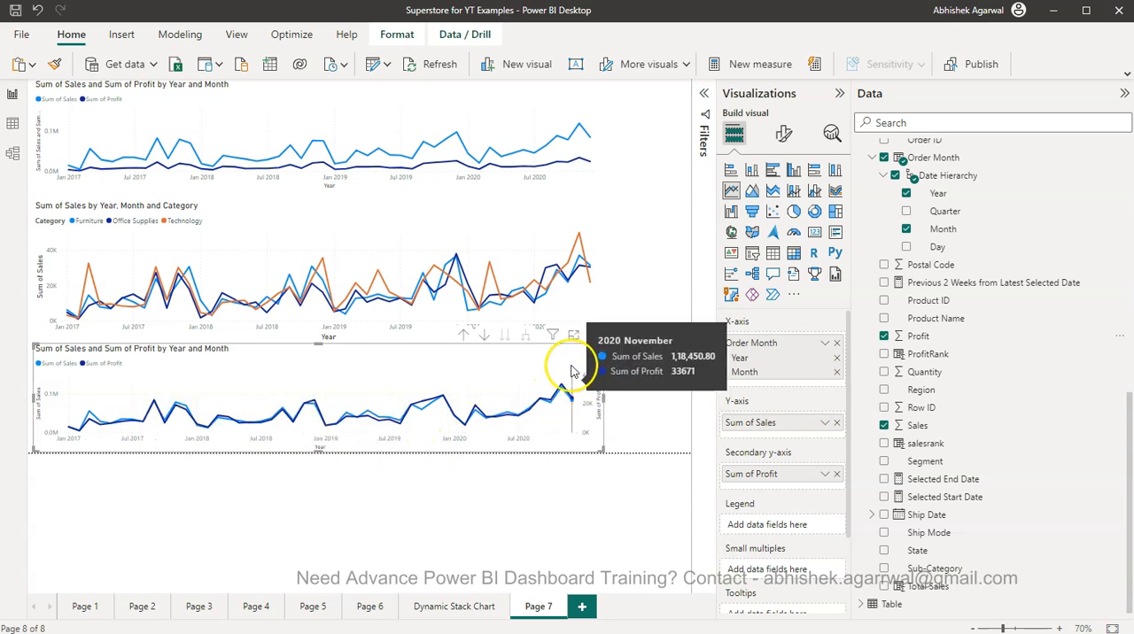
mouse_move(574, 339)
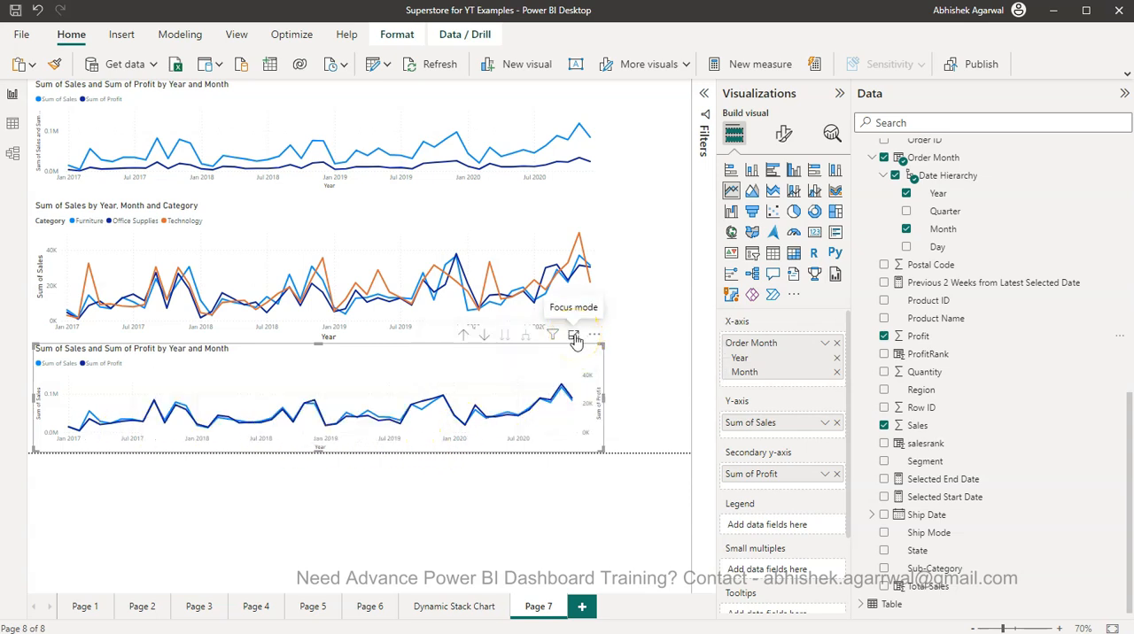
left_click(575, 335)
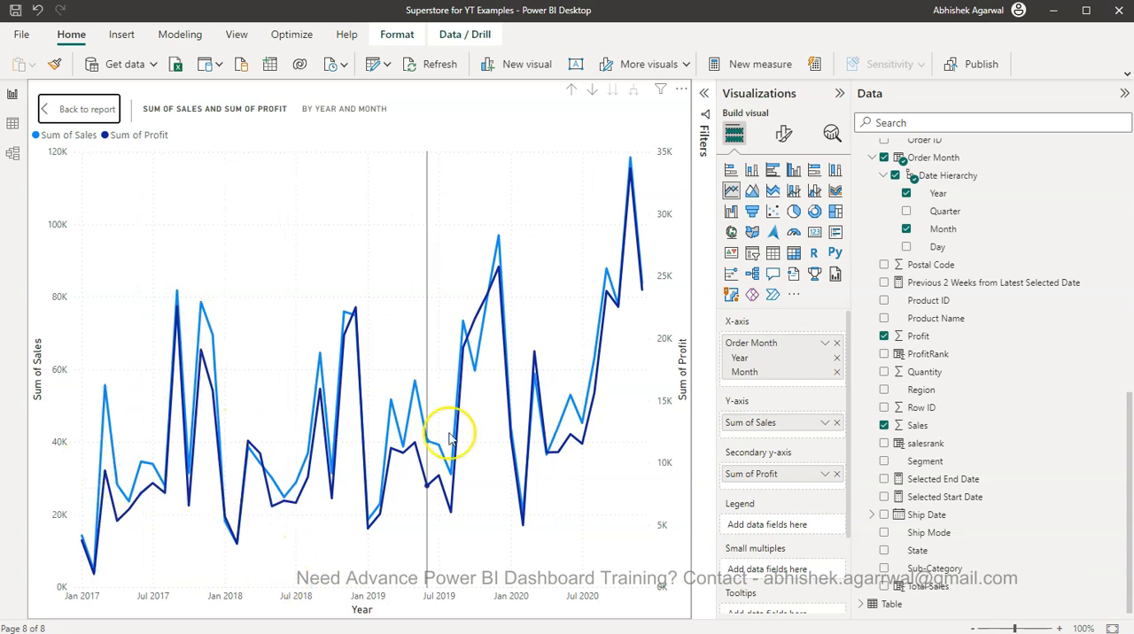
mouse_move(535, 489)
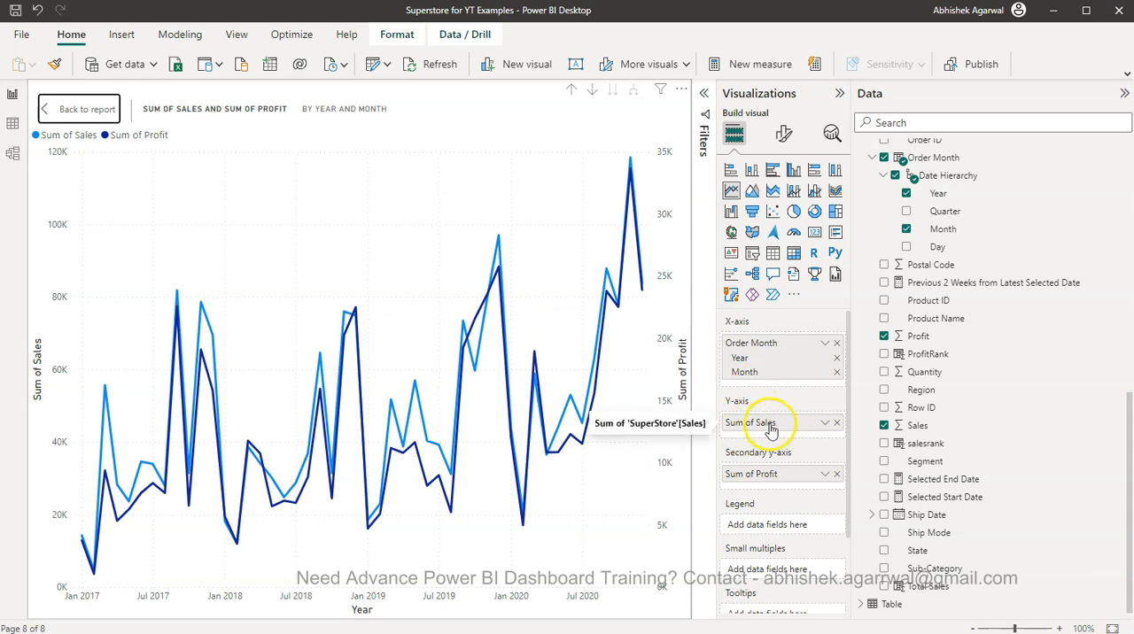
mouse_move(57, 422)
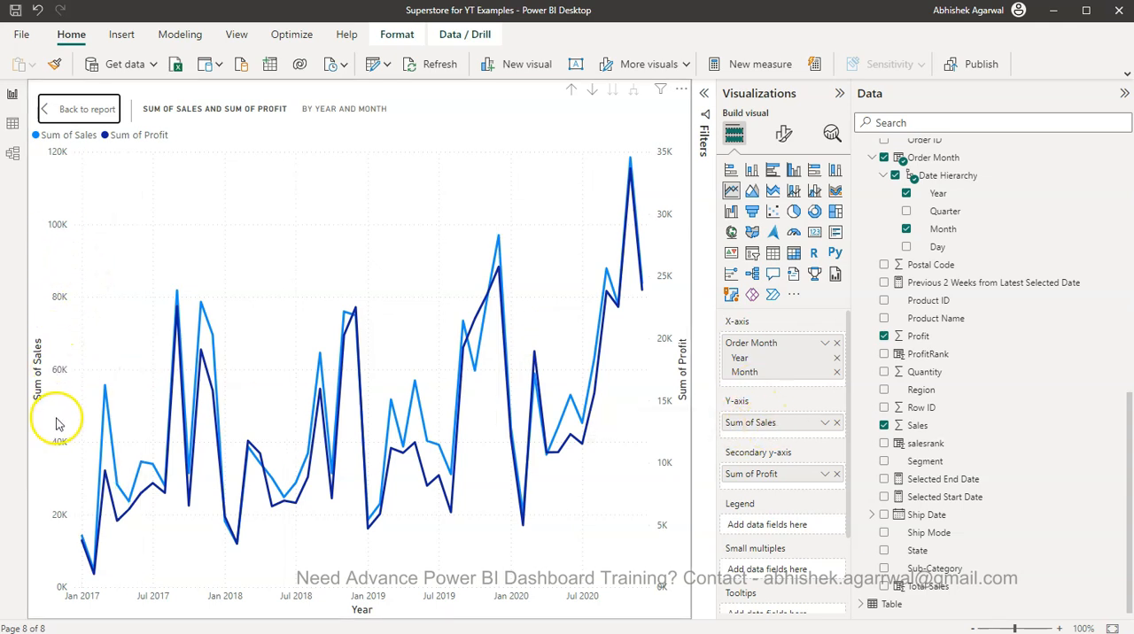
mouse_move(64, 535)
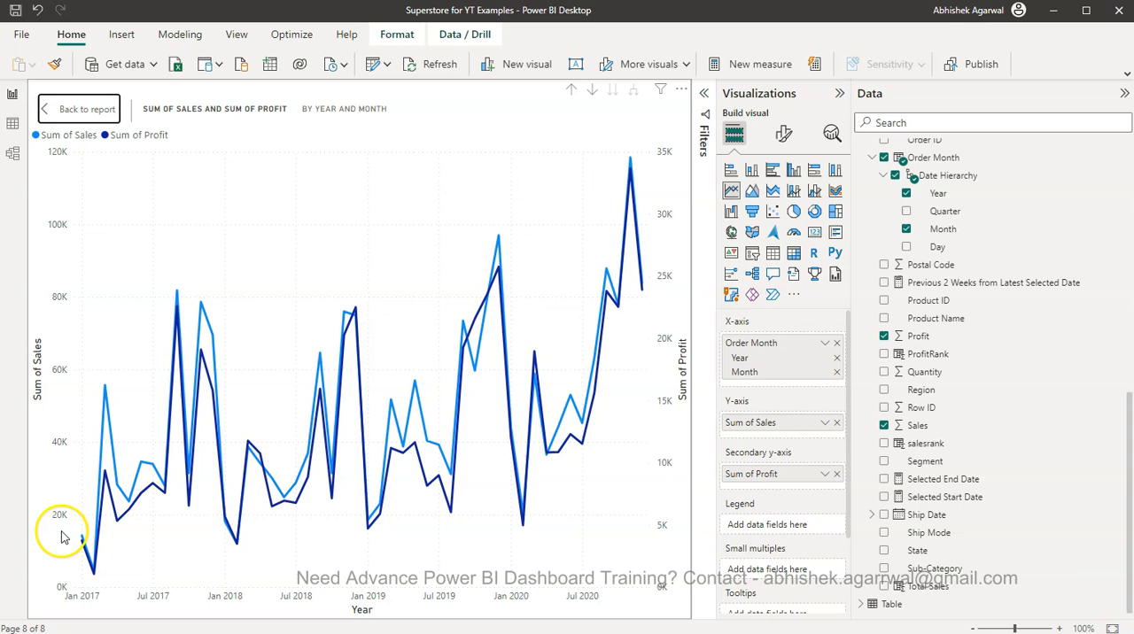
mouse_move(71, 586)
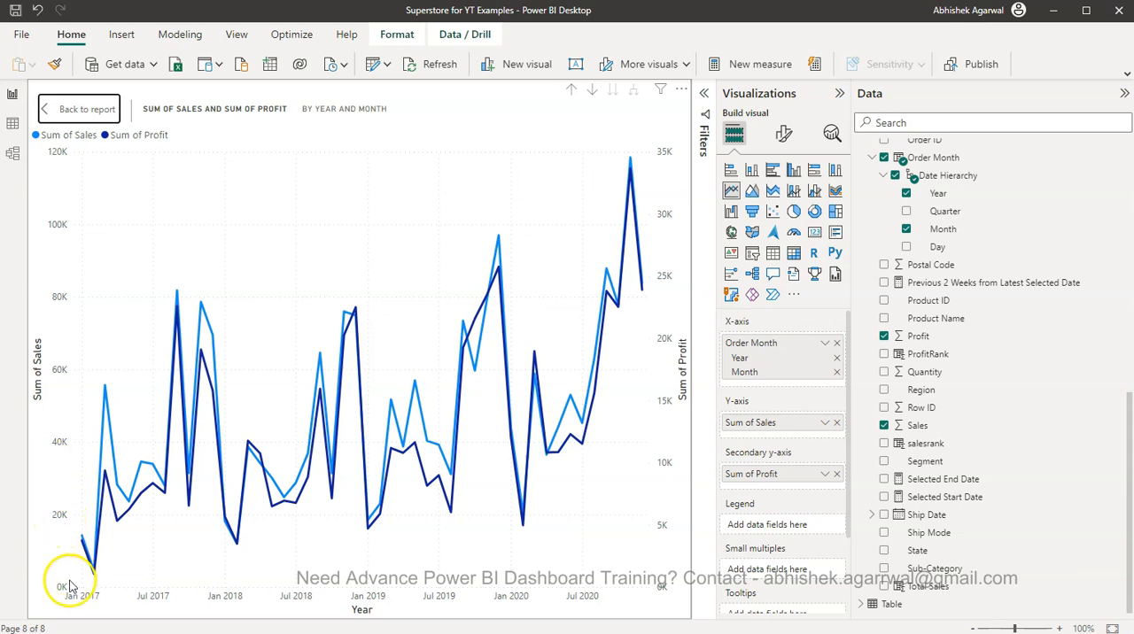
mouse_move(75, 344)
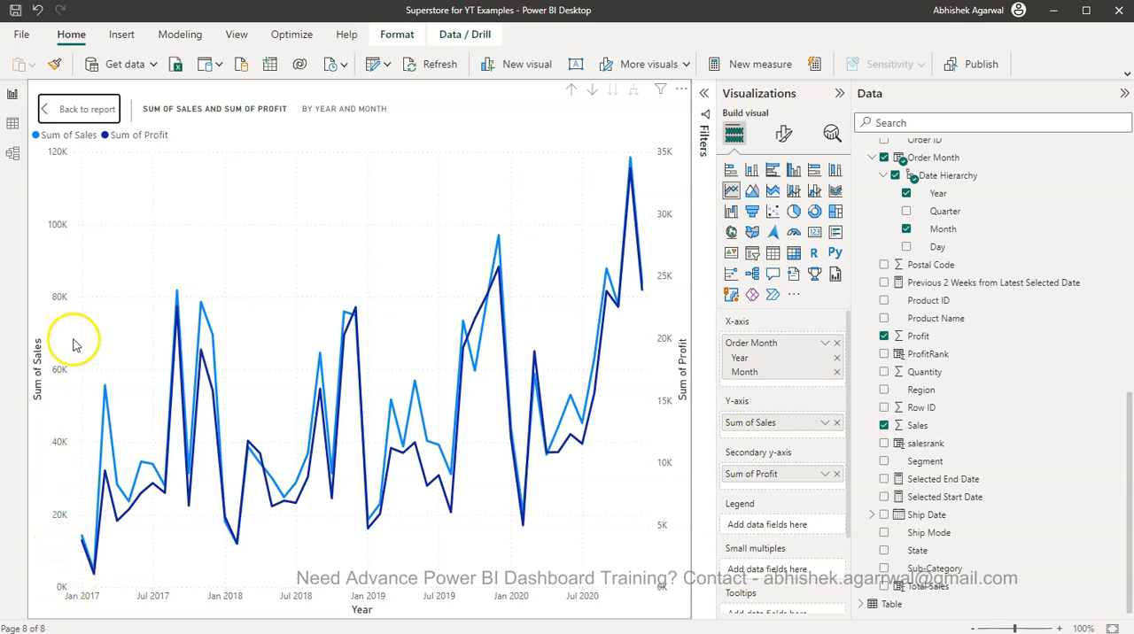
mouse_move(670, 411)
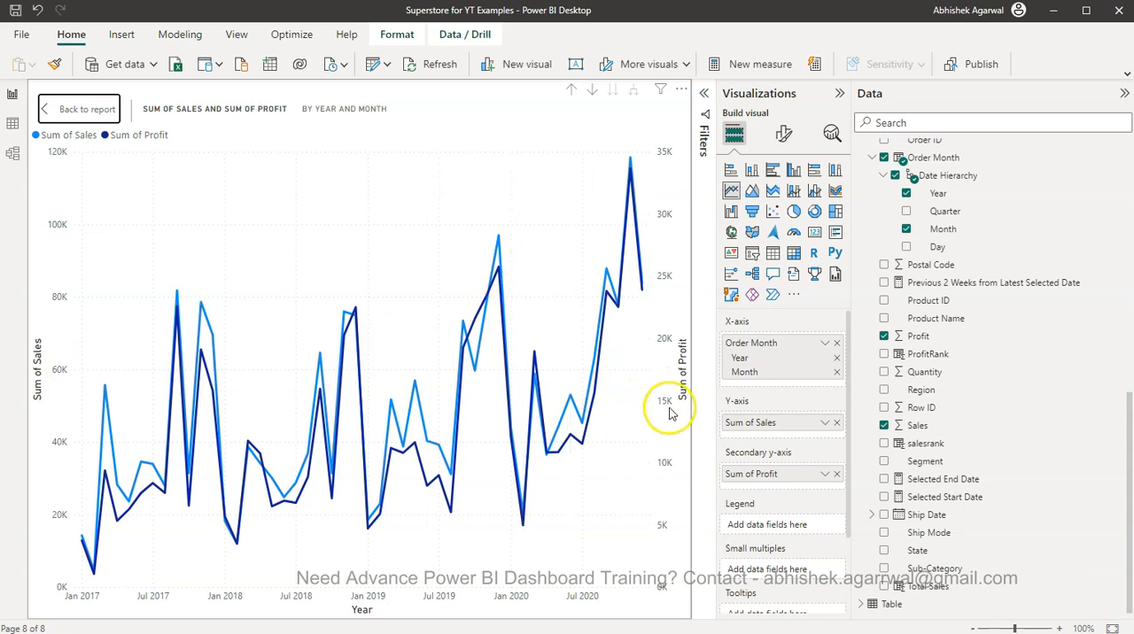
mouse_move(666, 595)
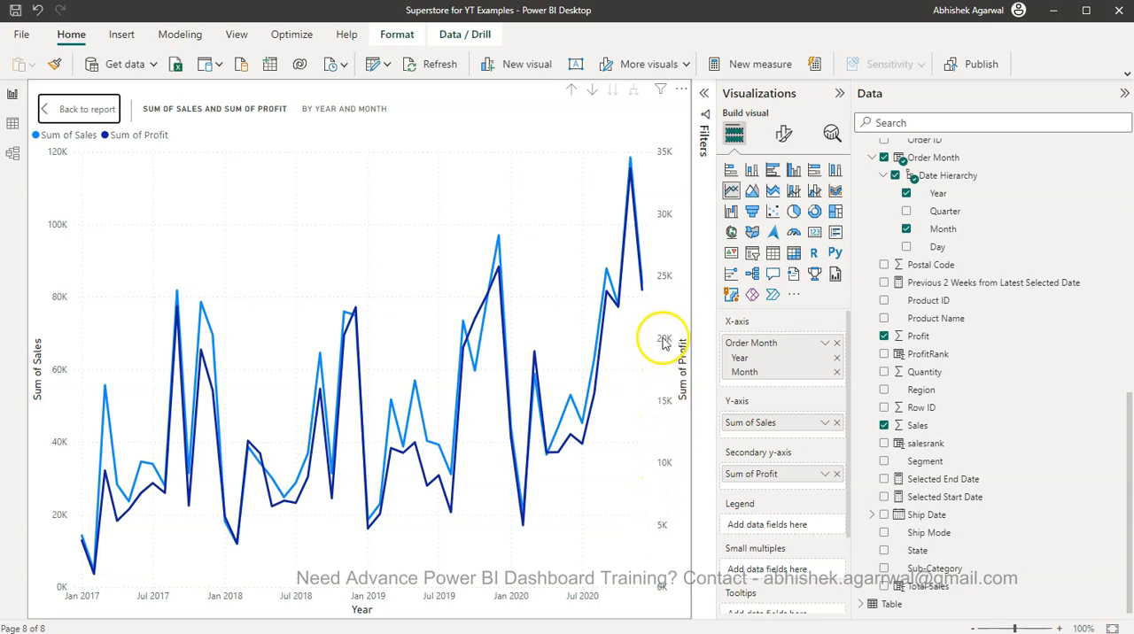
mouse_move(67, 523)
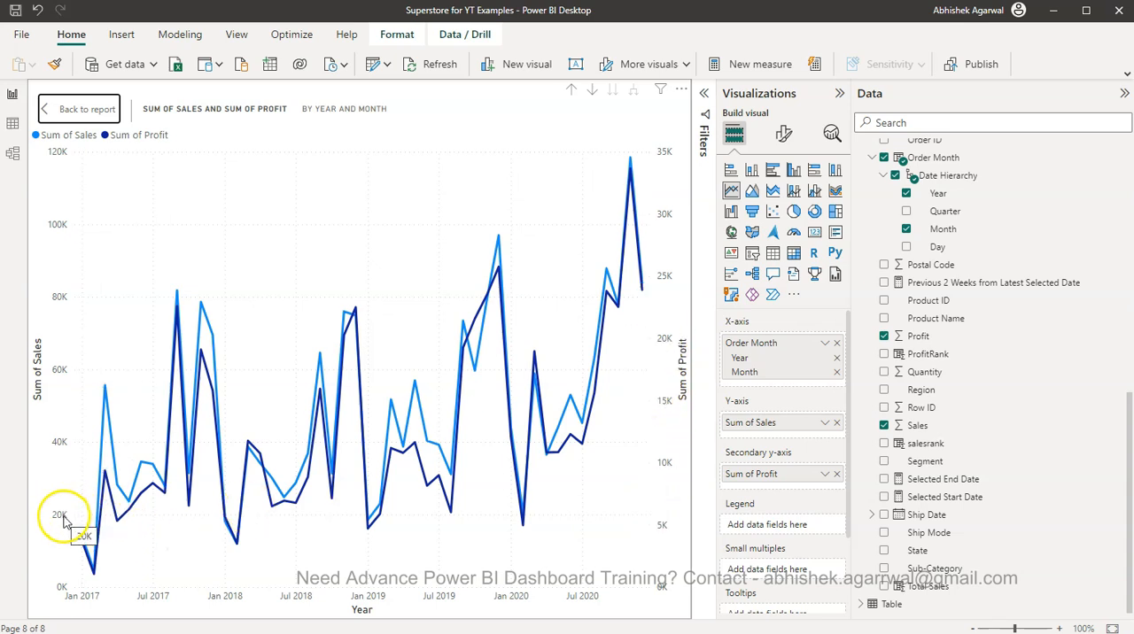
mouse_move(436, 549)
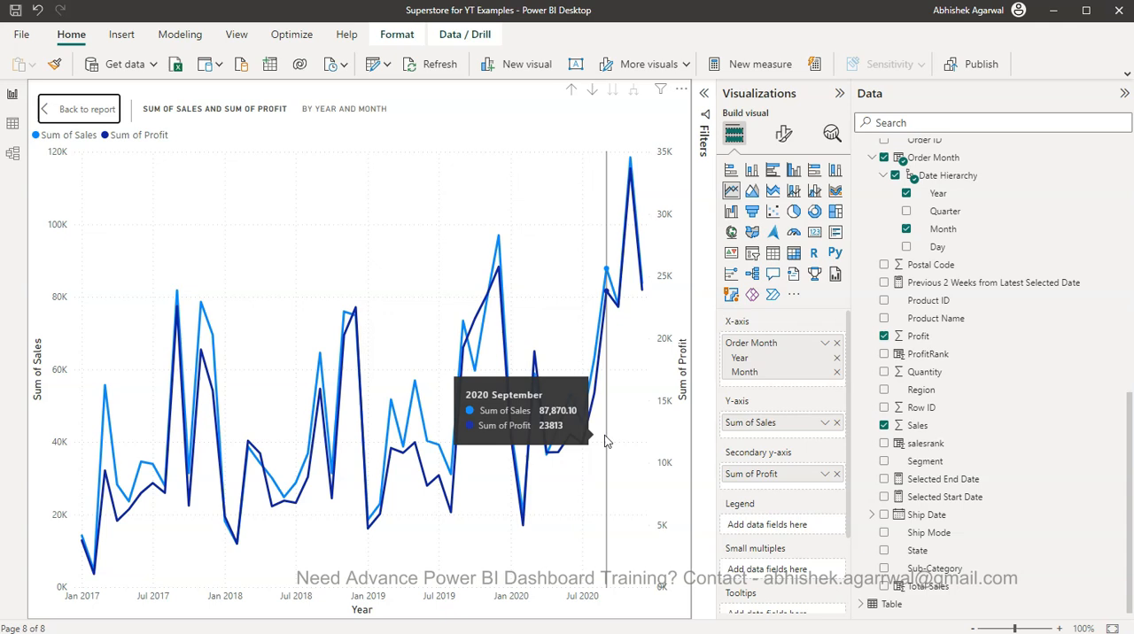
mouse_move(511, 287)
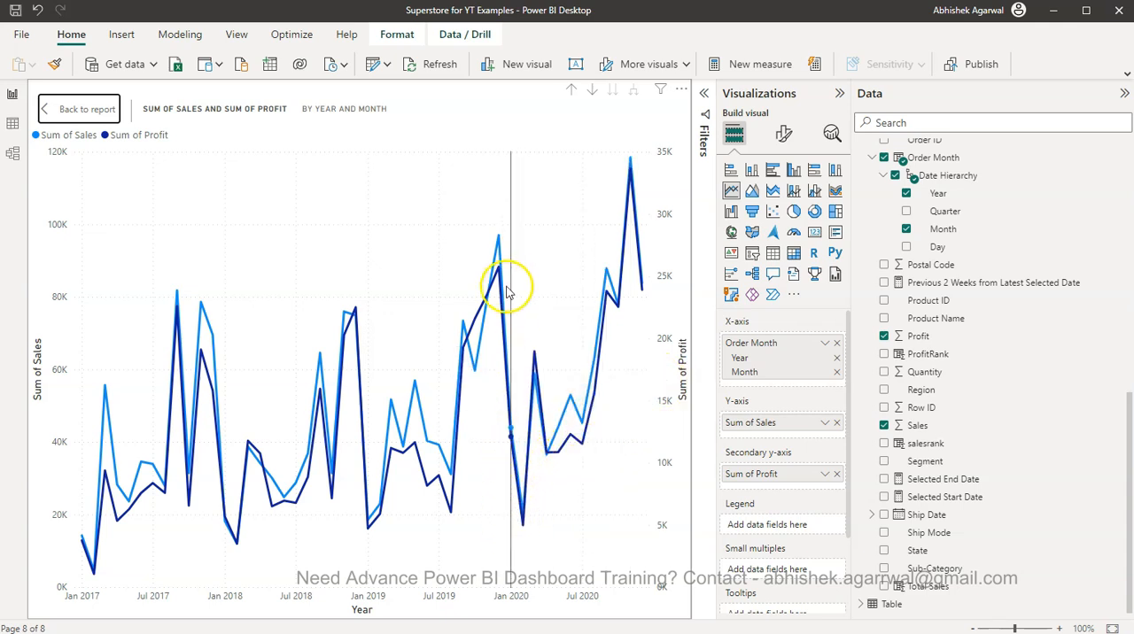
mouse_move(619, 435)
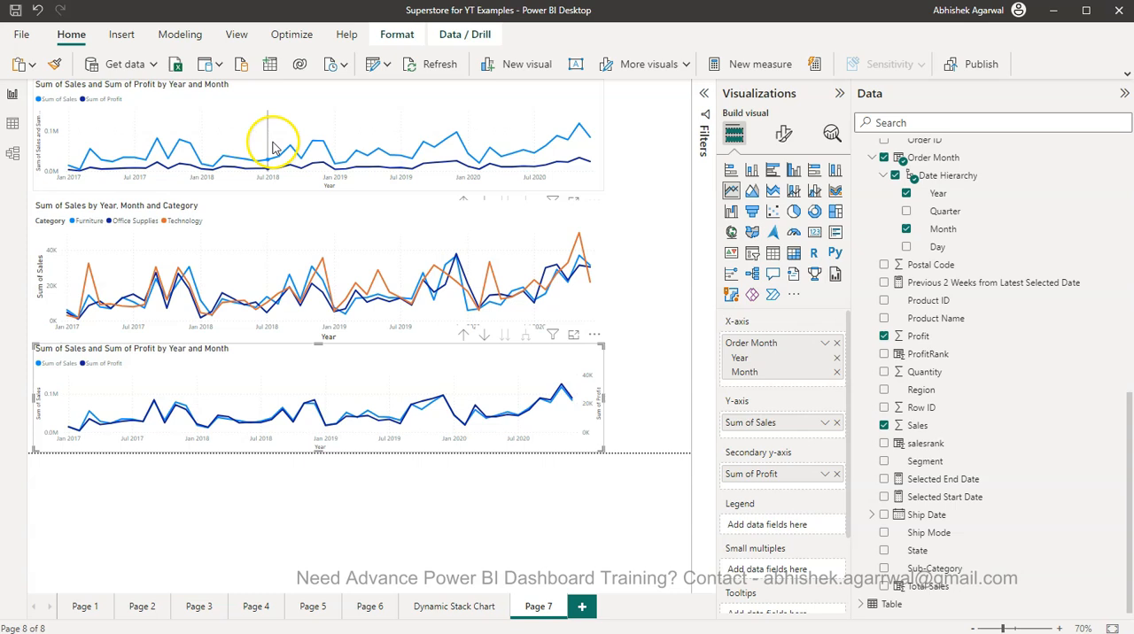
mouse_move(146, 172)
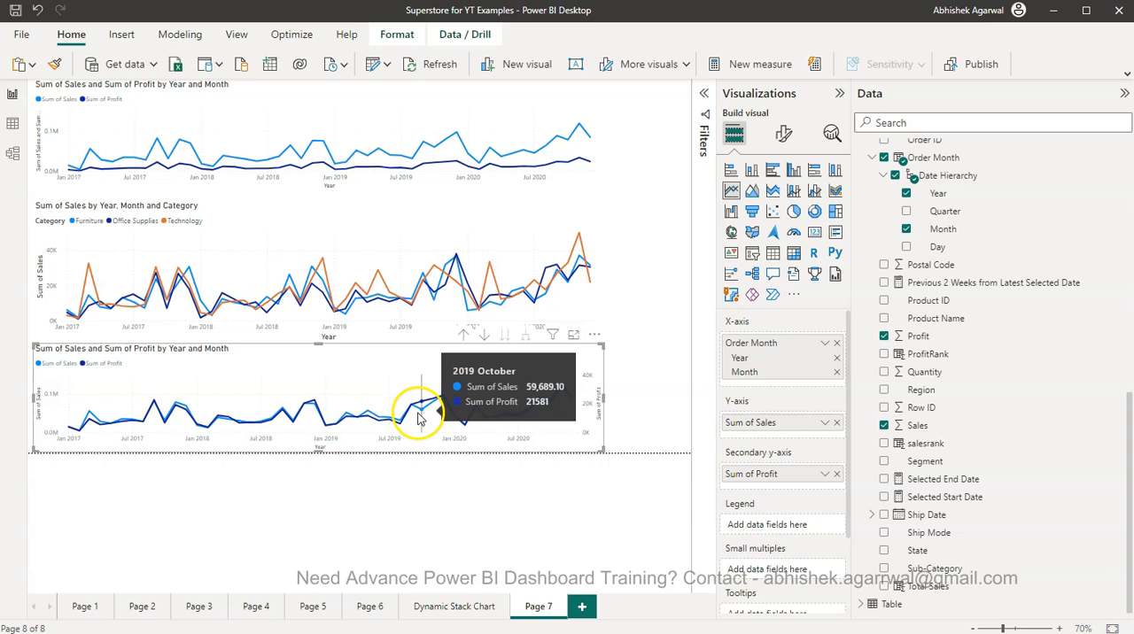
mouse_move(393, 416)
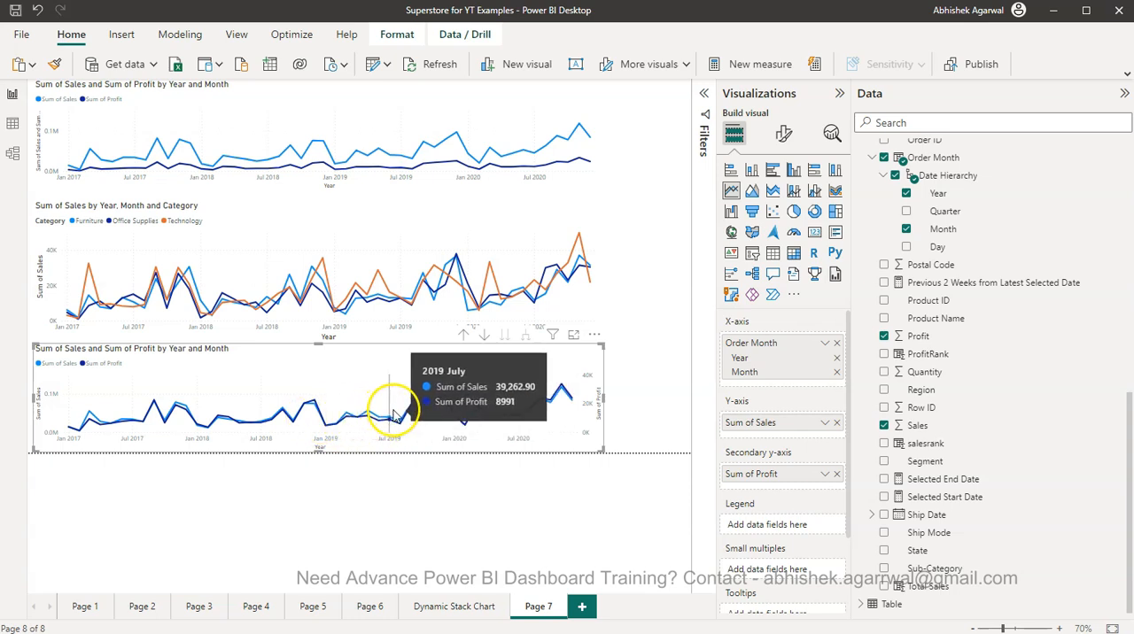
mouse_move(426, 404)
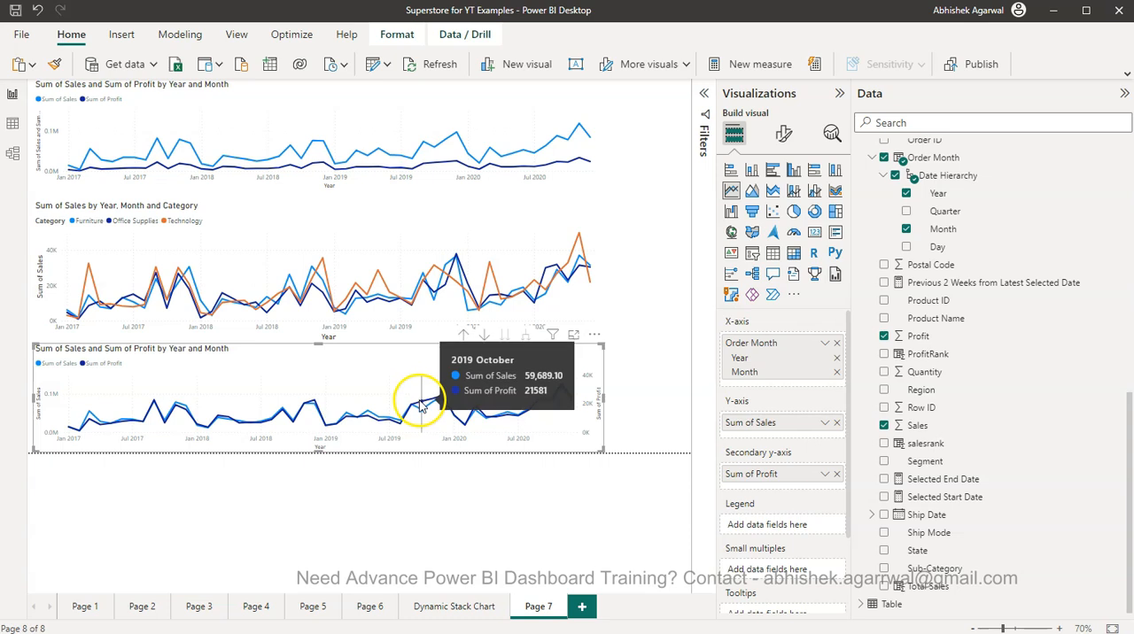
mouse_move(429, 393)
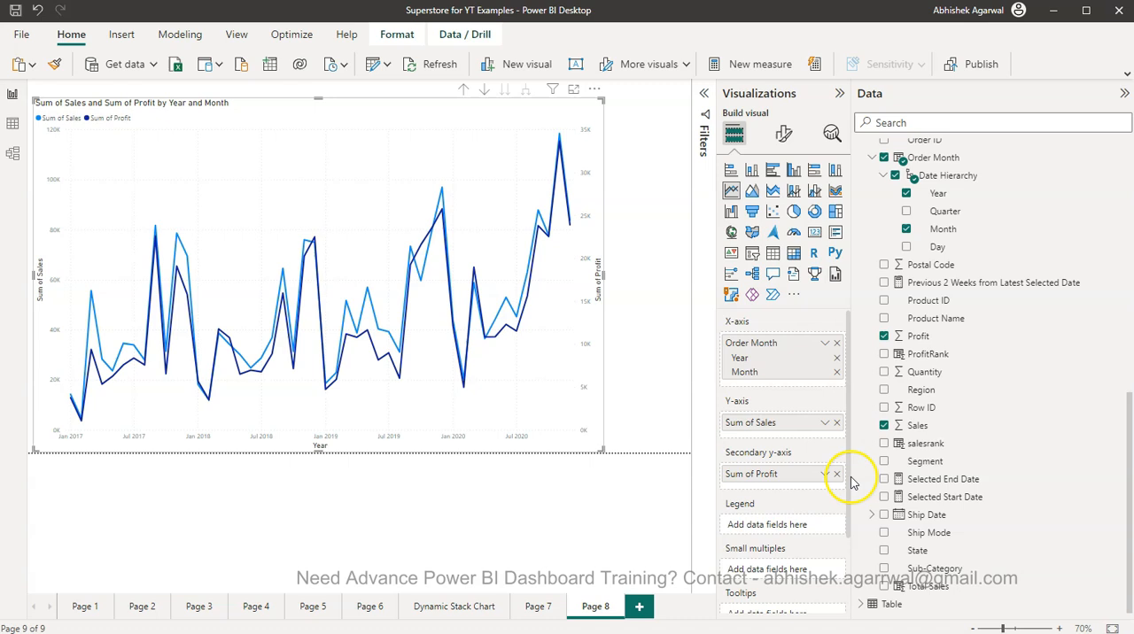
mouse_move(432, 262)
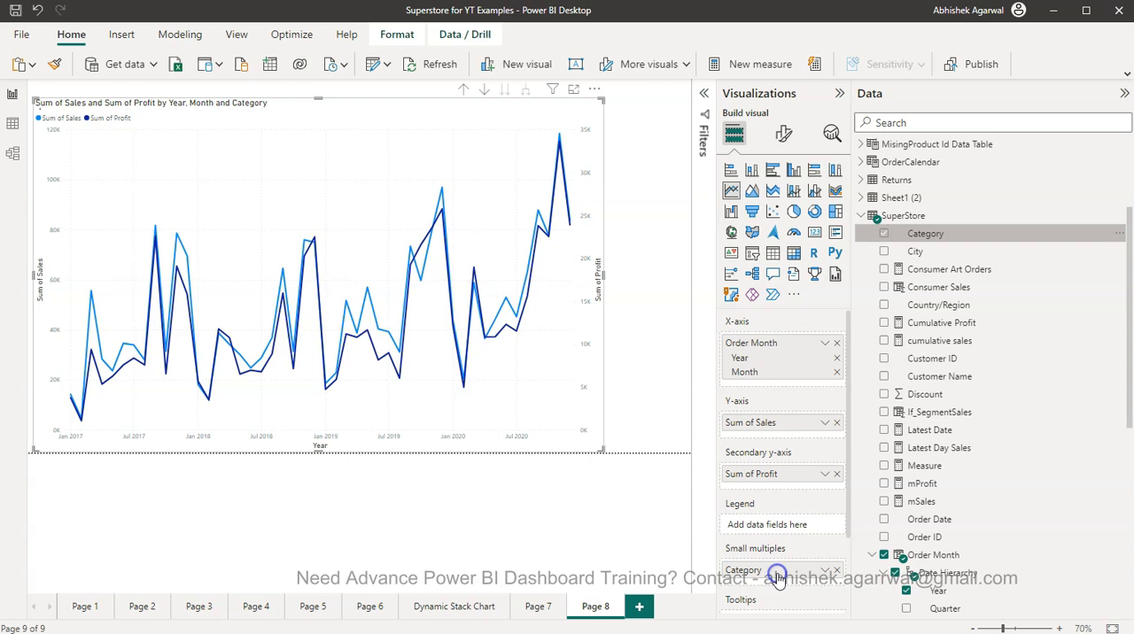
Render the Page 8 chart as Furniture, Office Supplies and Technology small-multiple panels.
left_click(882, 234)
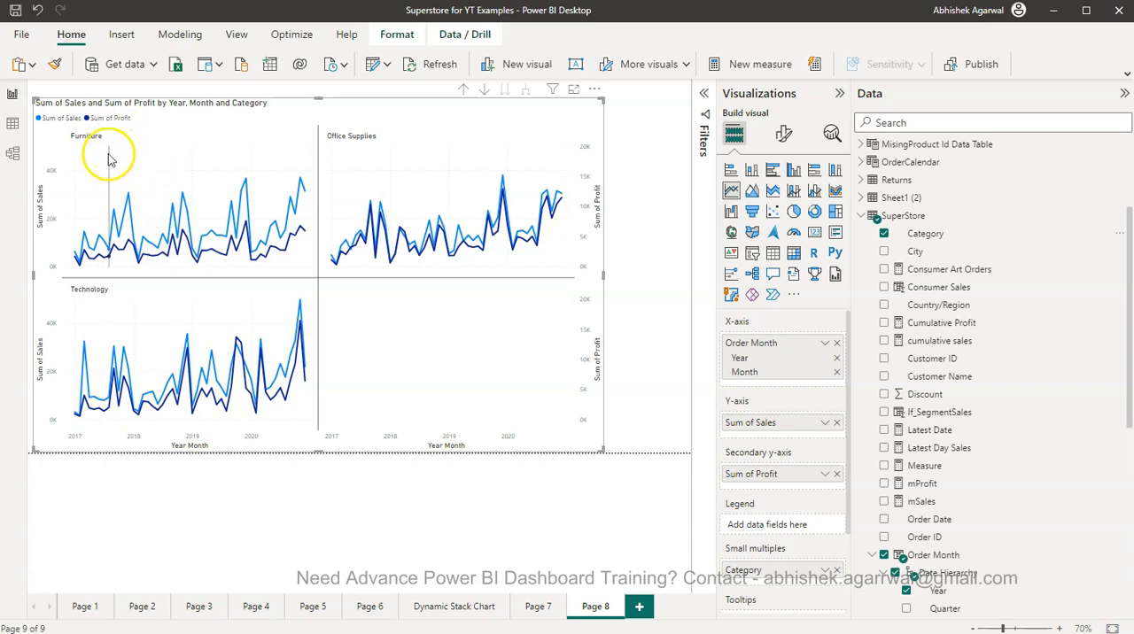
mouse_move(177, 145)
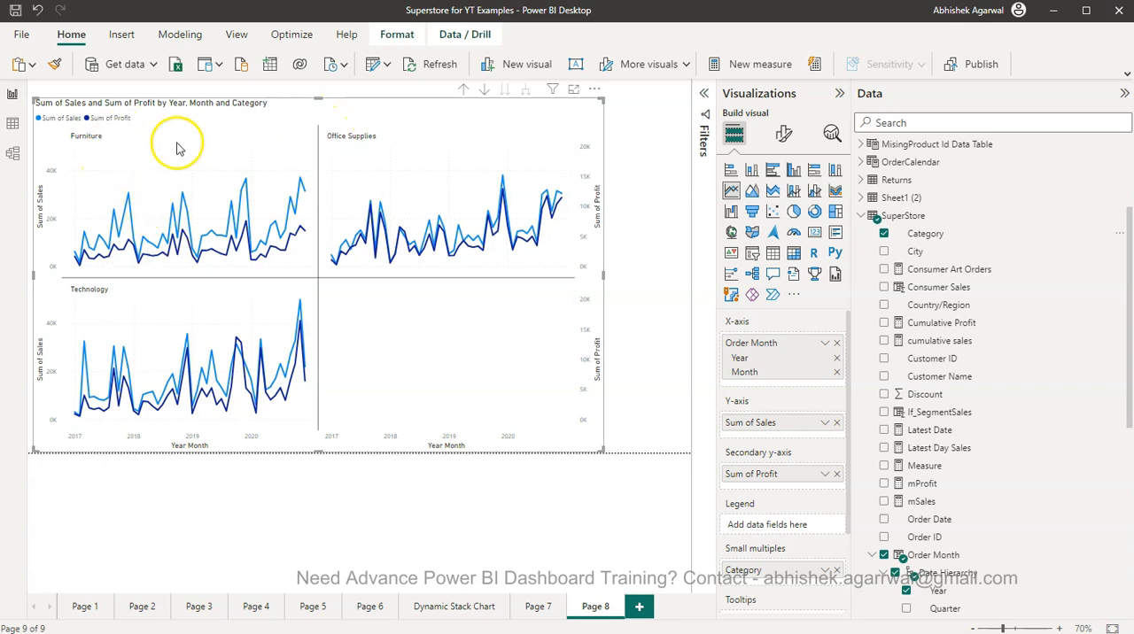
mouse_move(486, 443)
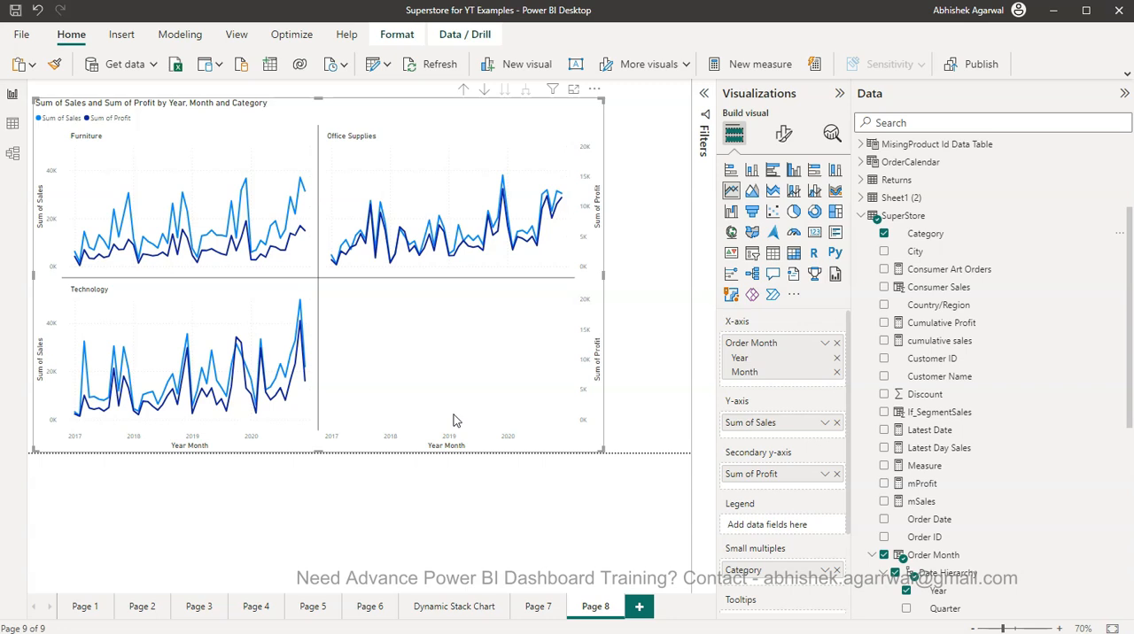
mouse_move(787, 372)
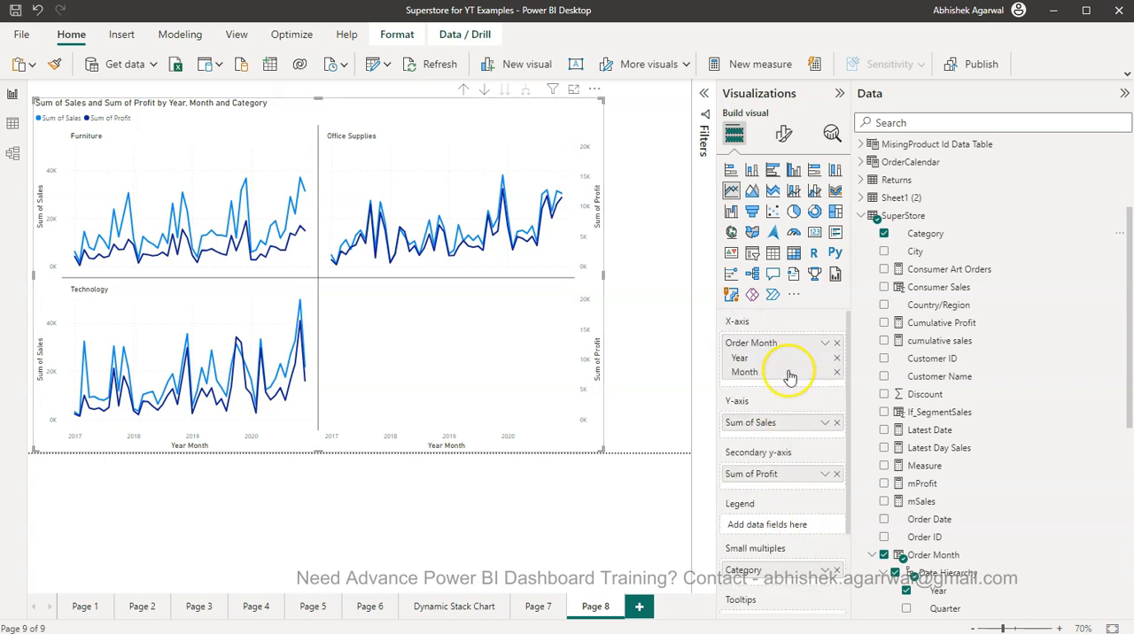
mouse_move(789, 372)
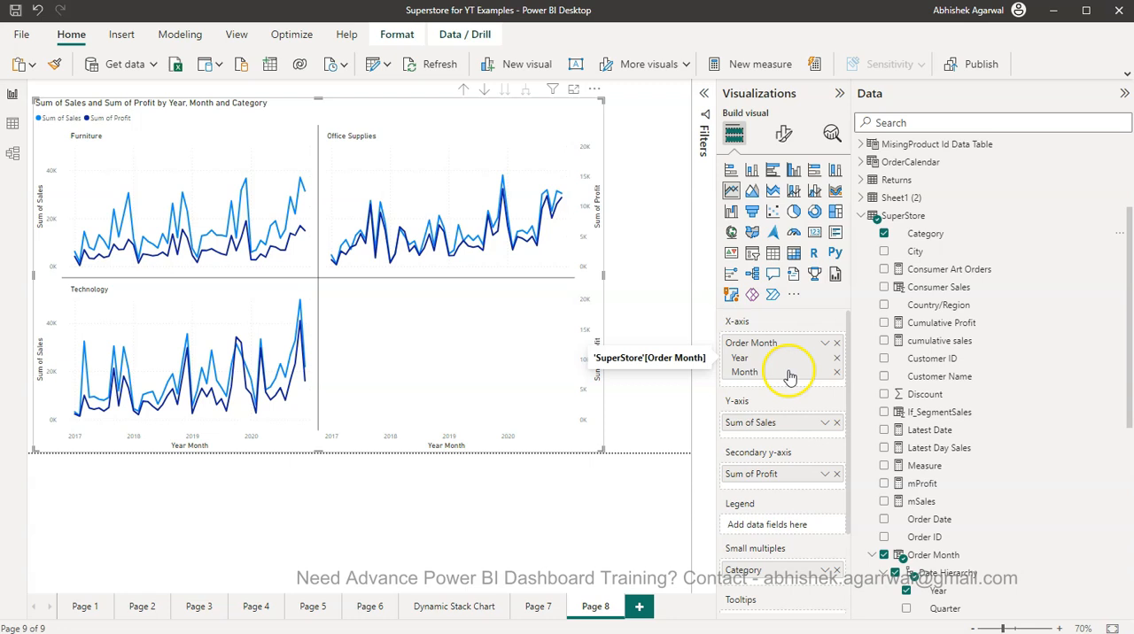